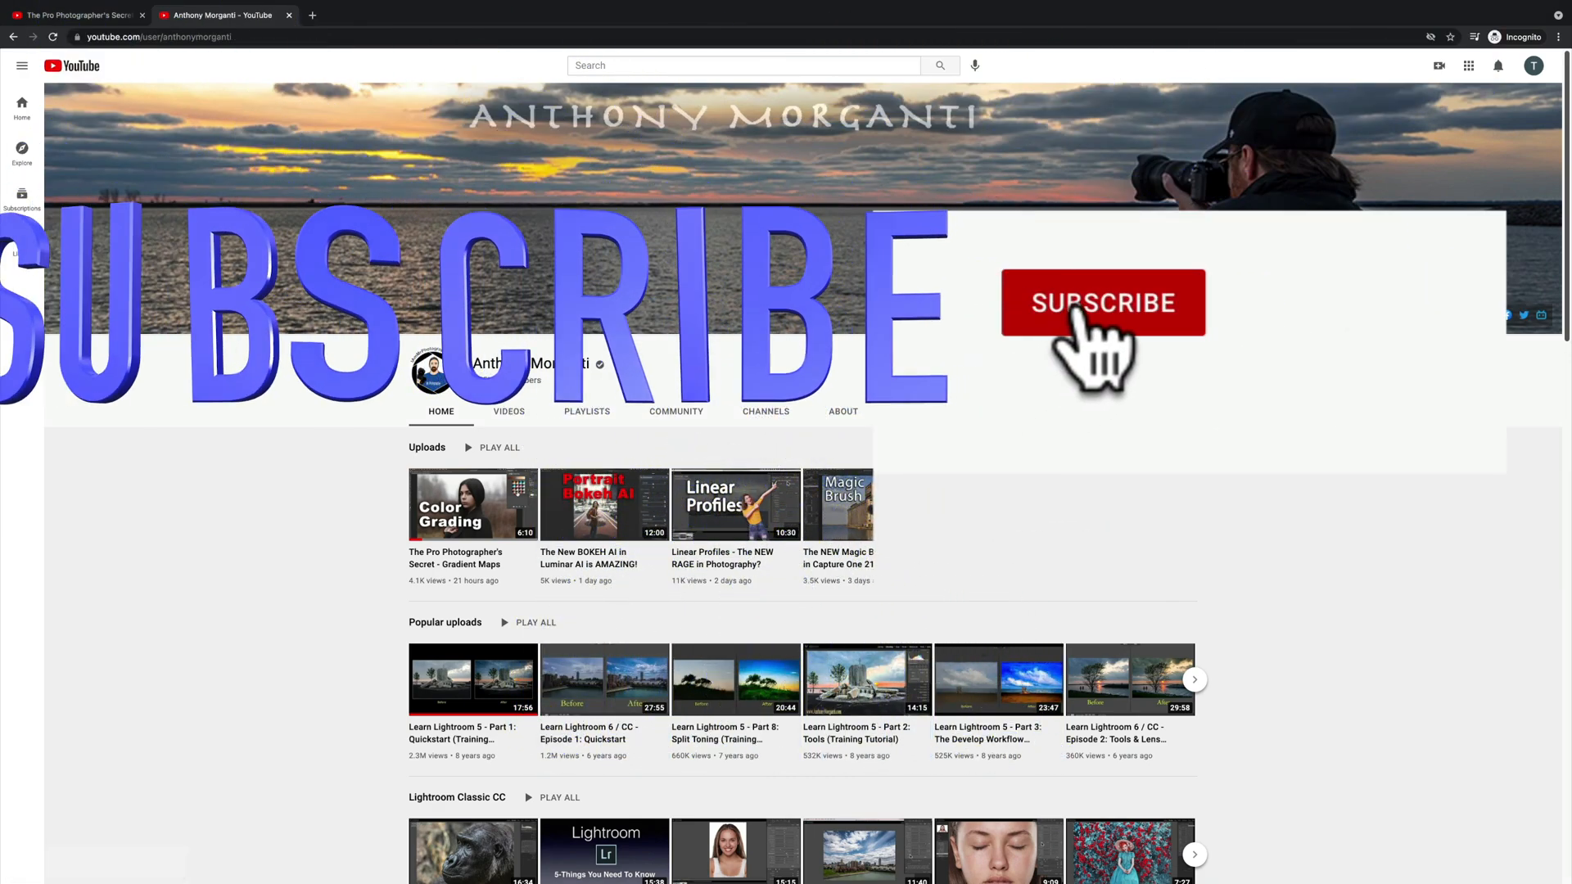
# Subscribe with all notifications on and like the Gradient Maps video, bringing it to 572 likes
pyautogui.click(1102, 303)
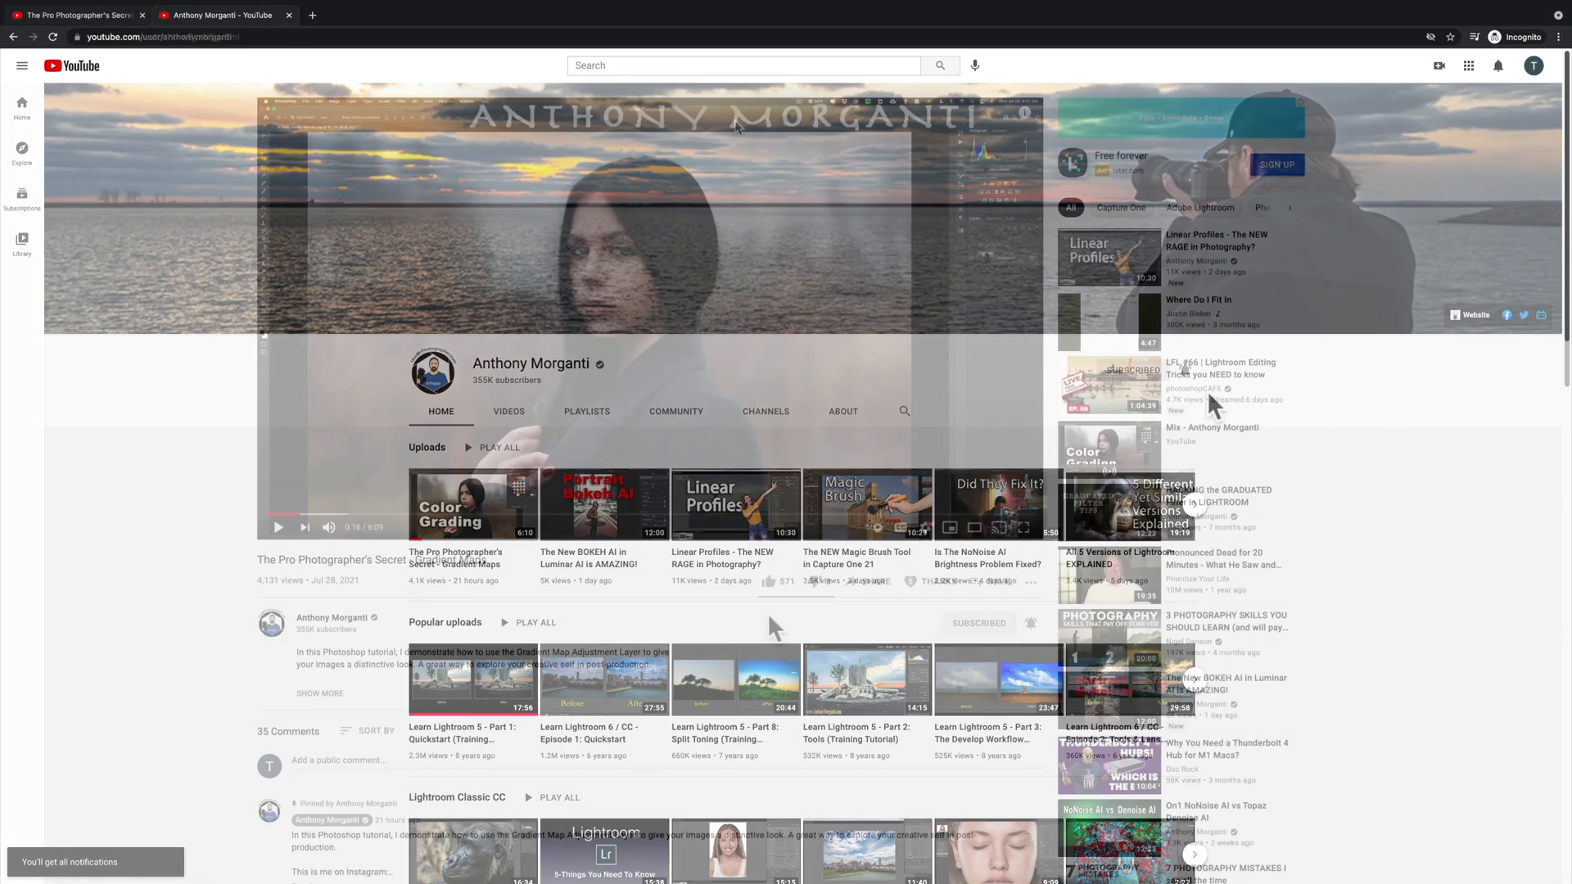
pyautogui.click(471, 502)
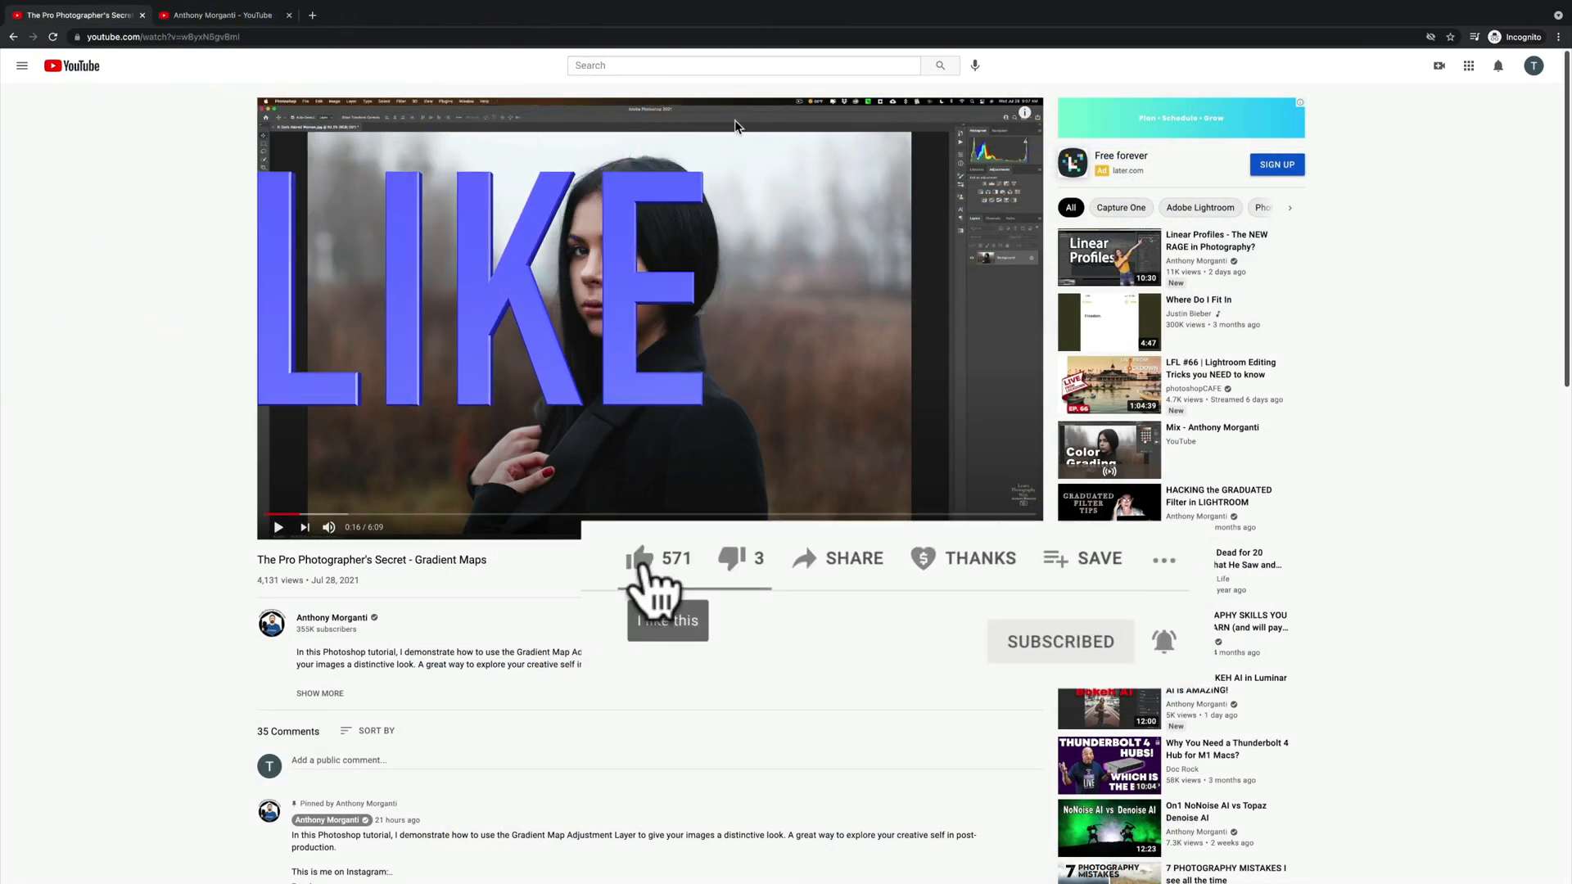
pyautogui.click(642, 558)
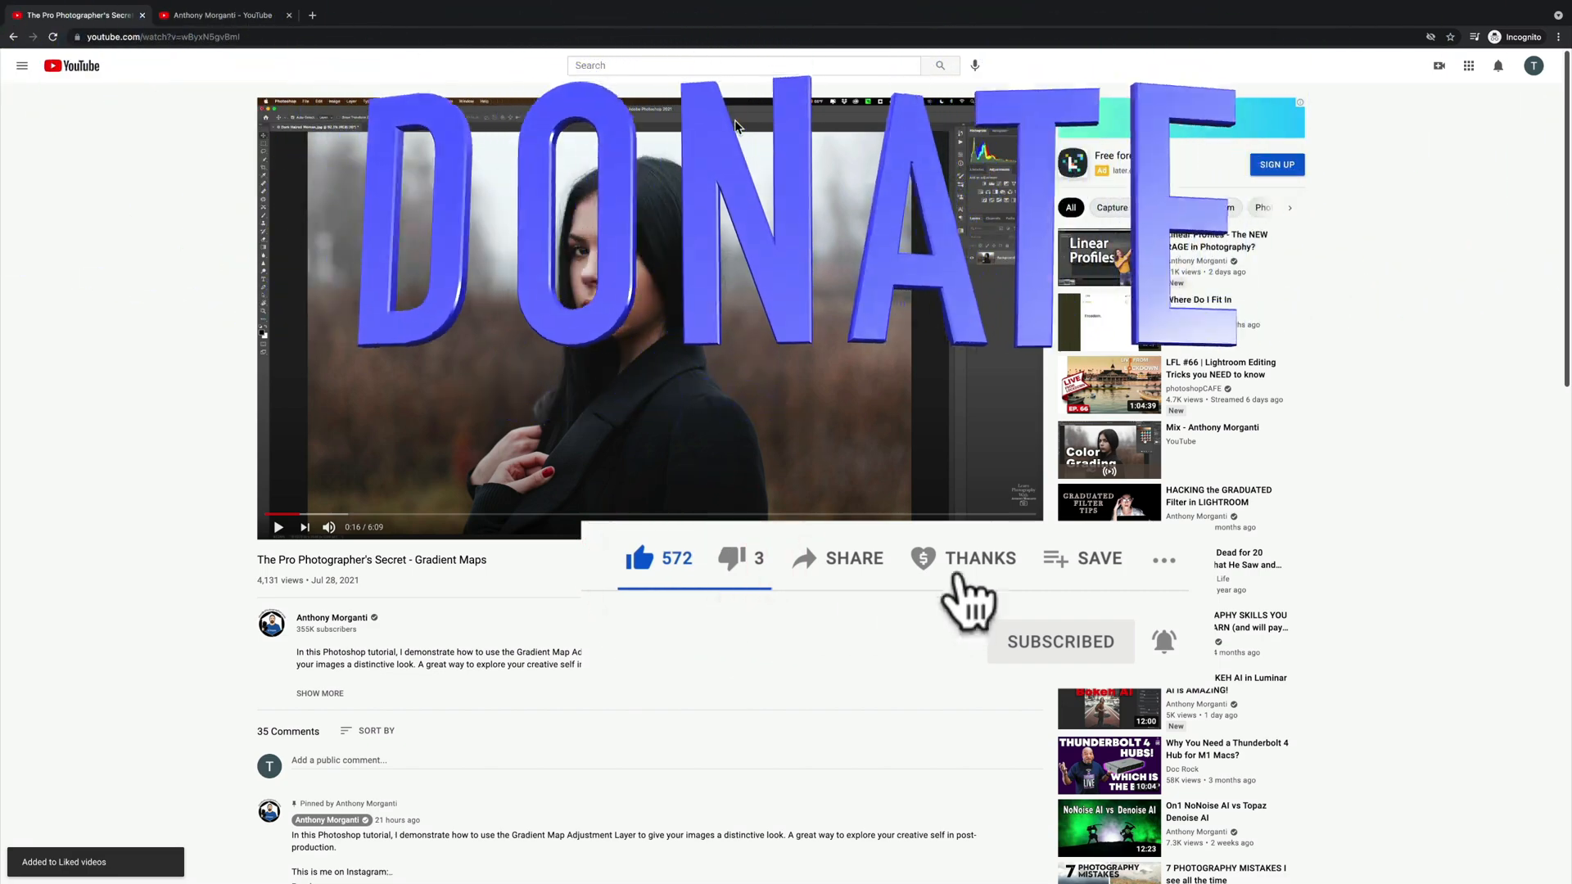
pyautogui.click(967, 558)
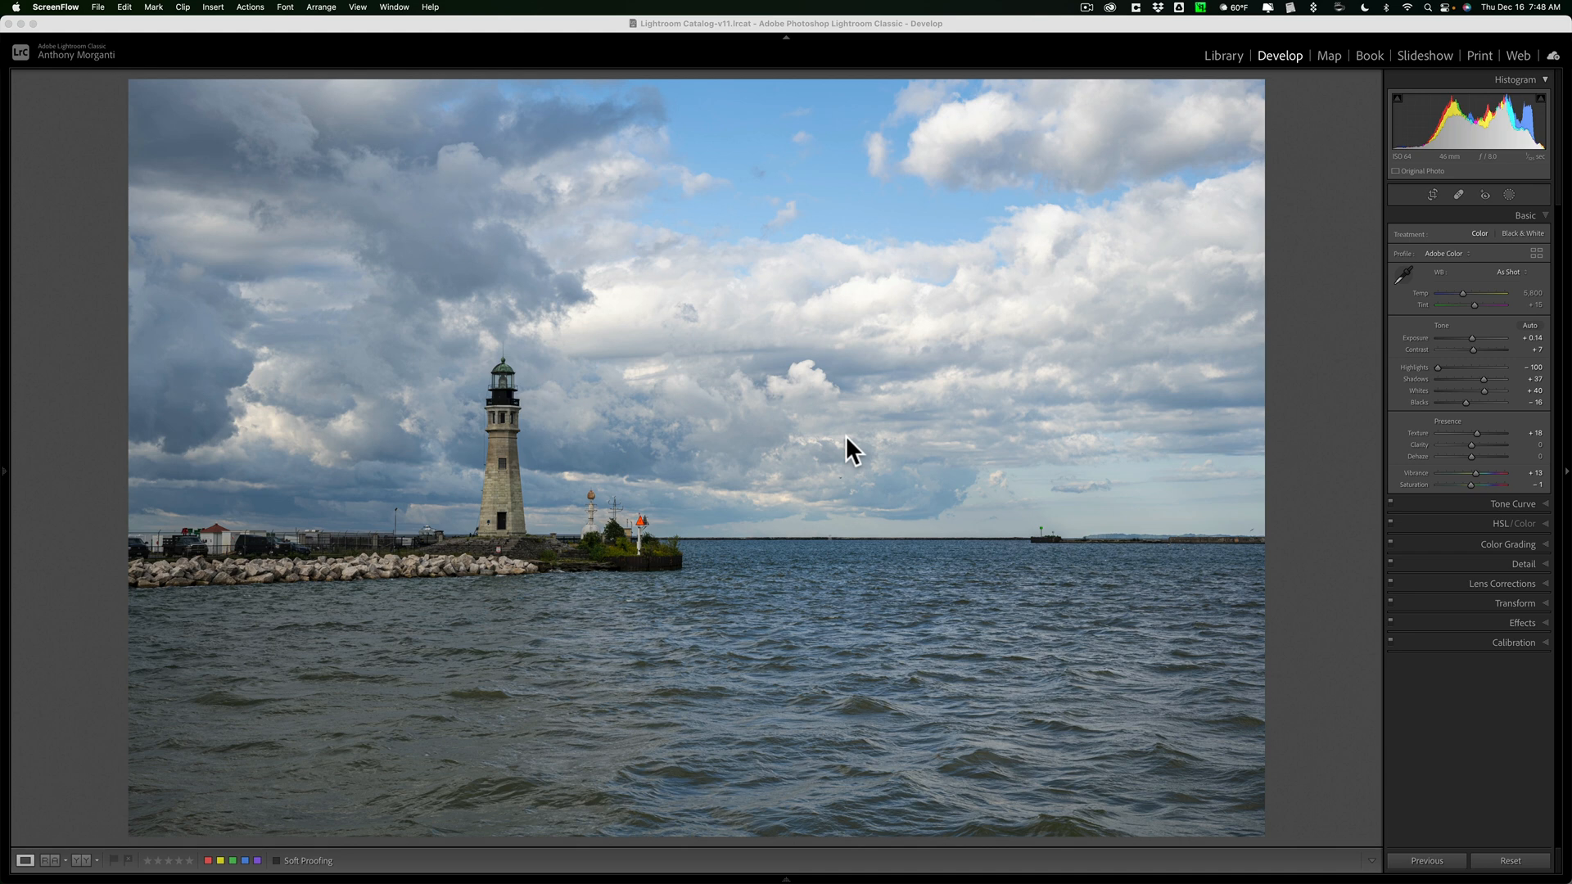
pyautogui.moveTo(1493, 399)
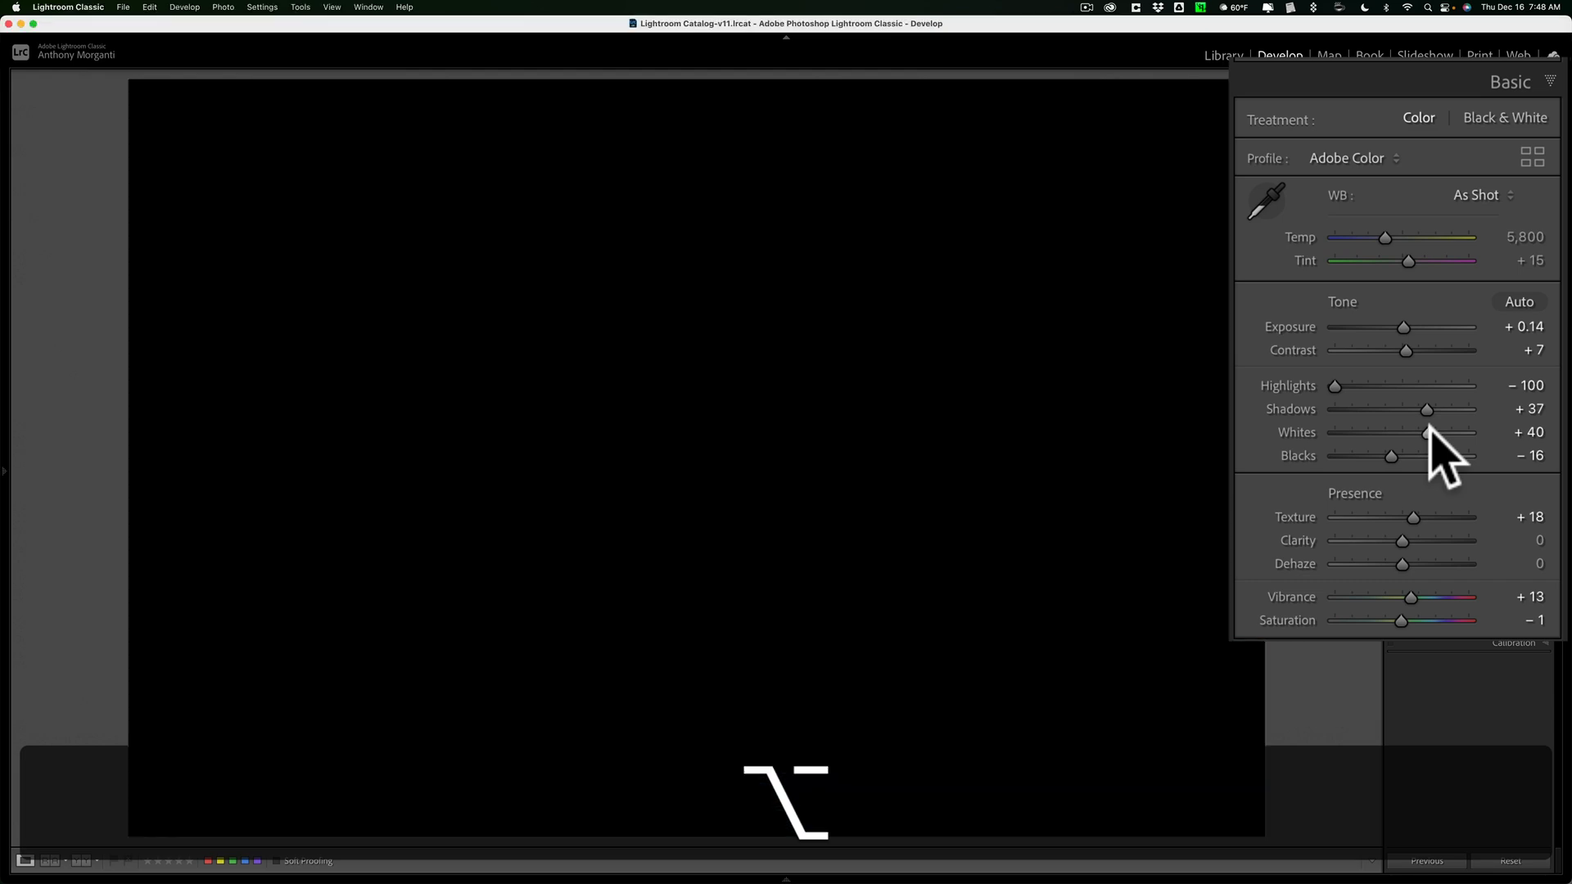
# Raise the photo's Whites to about +41, checking the clipping preview for blown clouds
pyautogui.moveTo(1445, 432); pyautogui.dragTo(1455, 432)
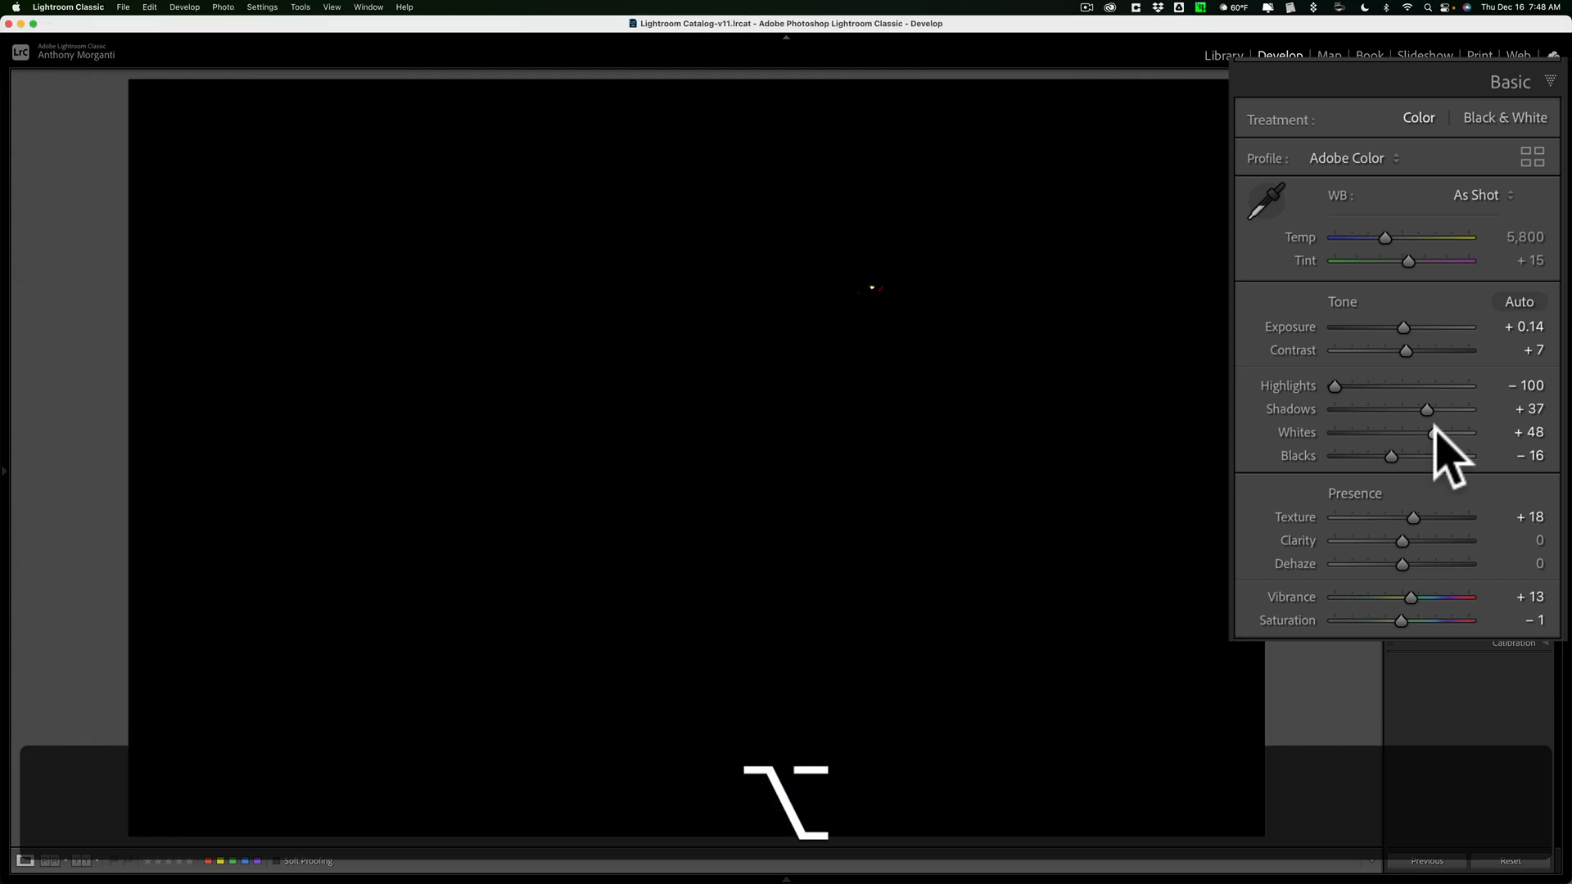
pyautogui.moveTo(1431, 432); pyautogui.dragTo(1446, 432)
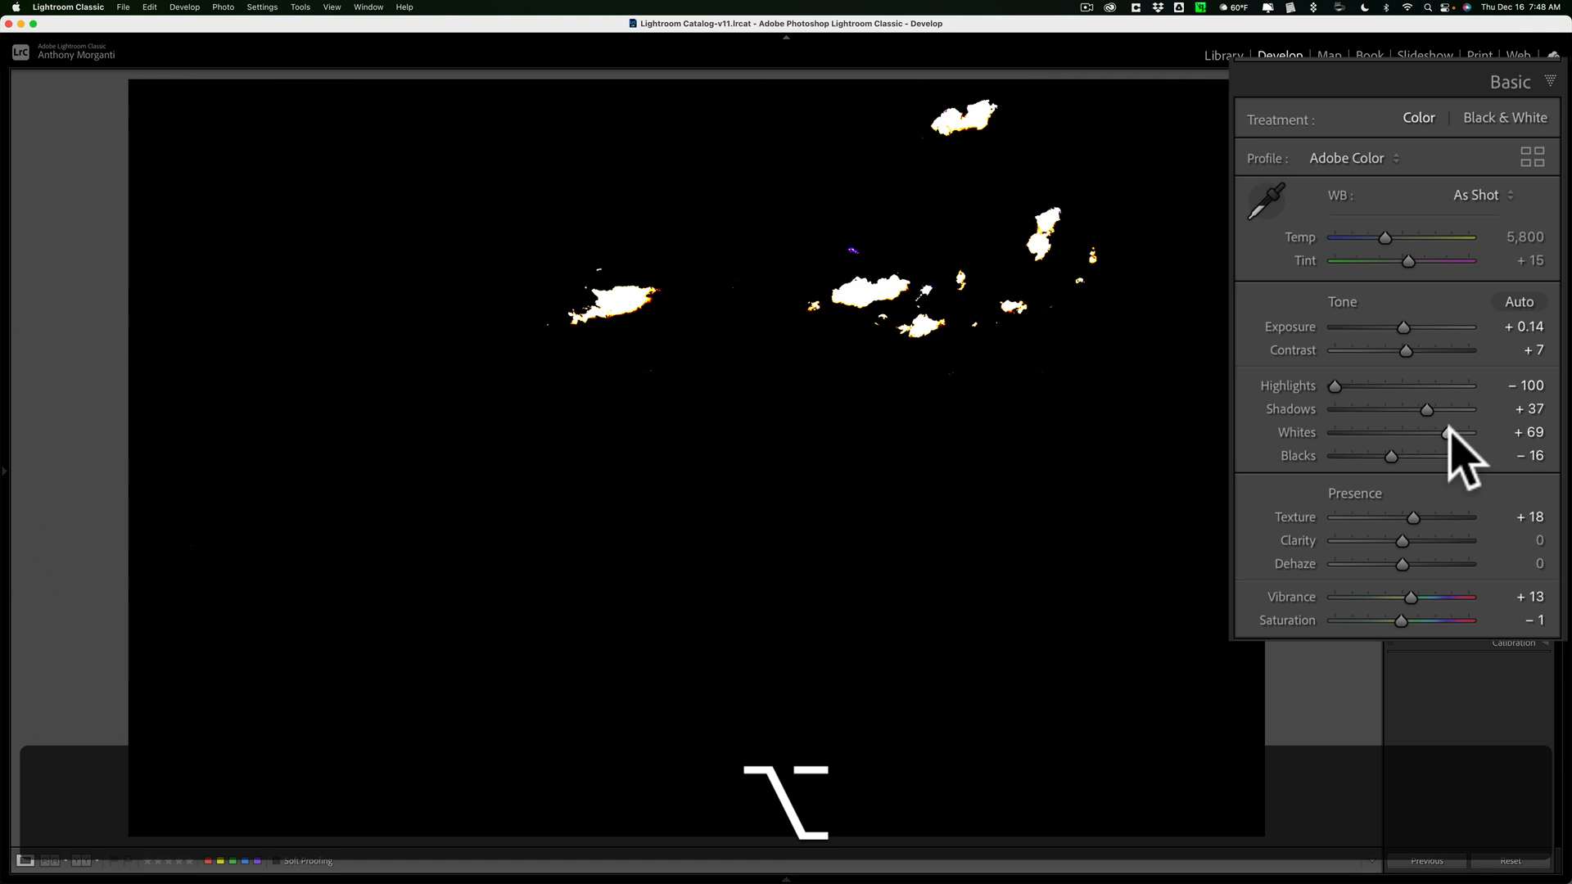
pyautogui.moveTo(1448, 432); pyautogui.dragTo(1441, 432)
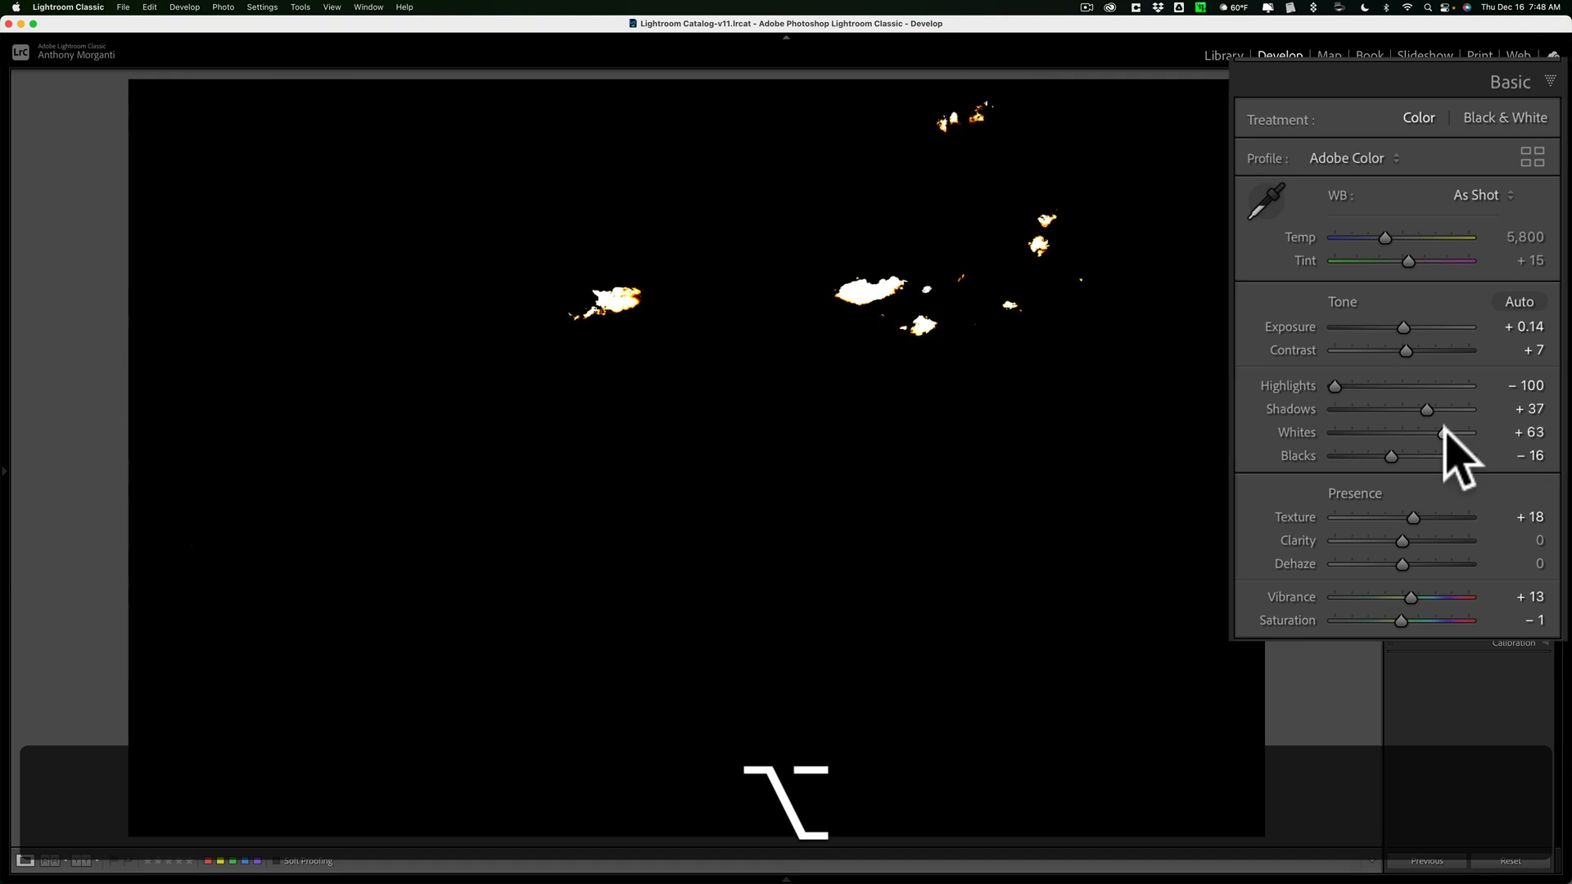
pyautogui.moveTo(1443, 432); pyautogui.dragTo(1426, 432)
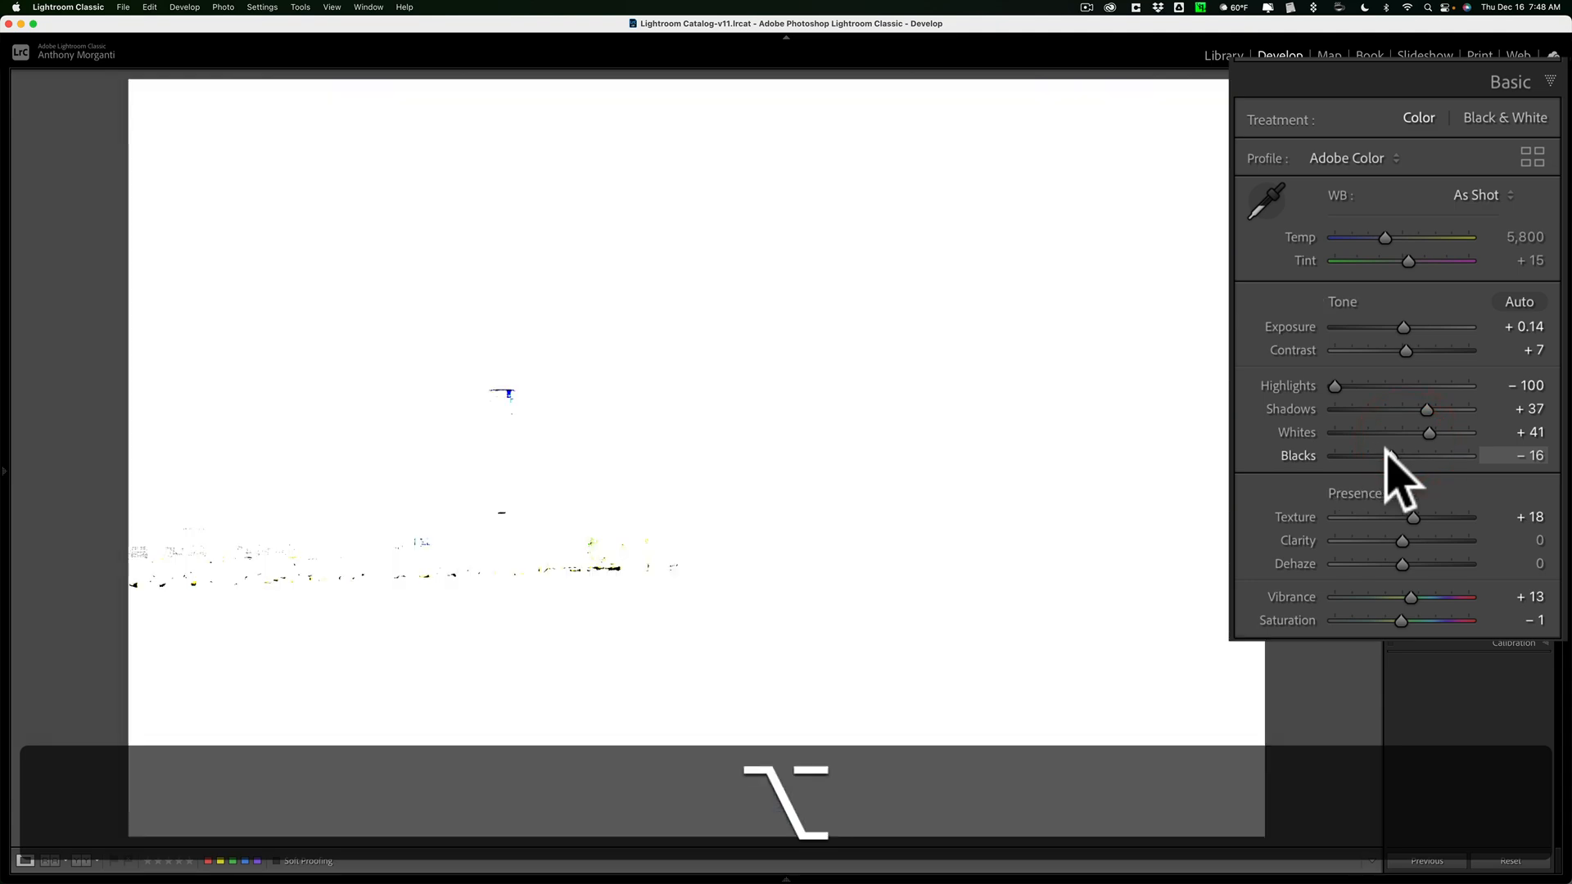
# Deepen the Blacks to around −38 until the pier shadows just begin to clip
pyautogui.moveTo(1403, 455); pyautogui.dragTo(1378, 455)
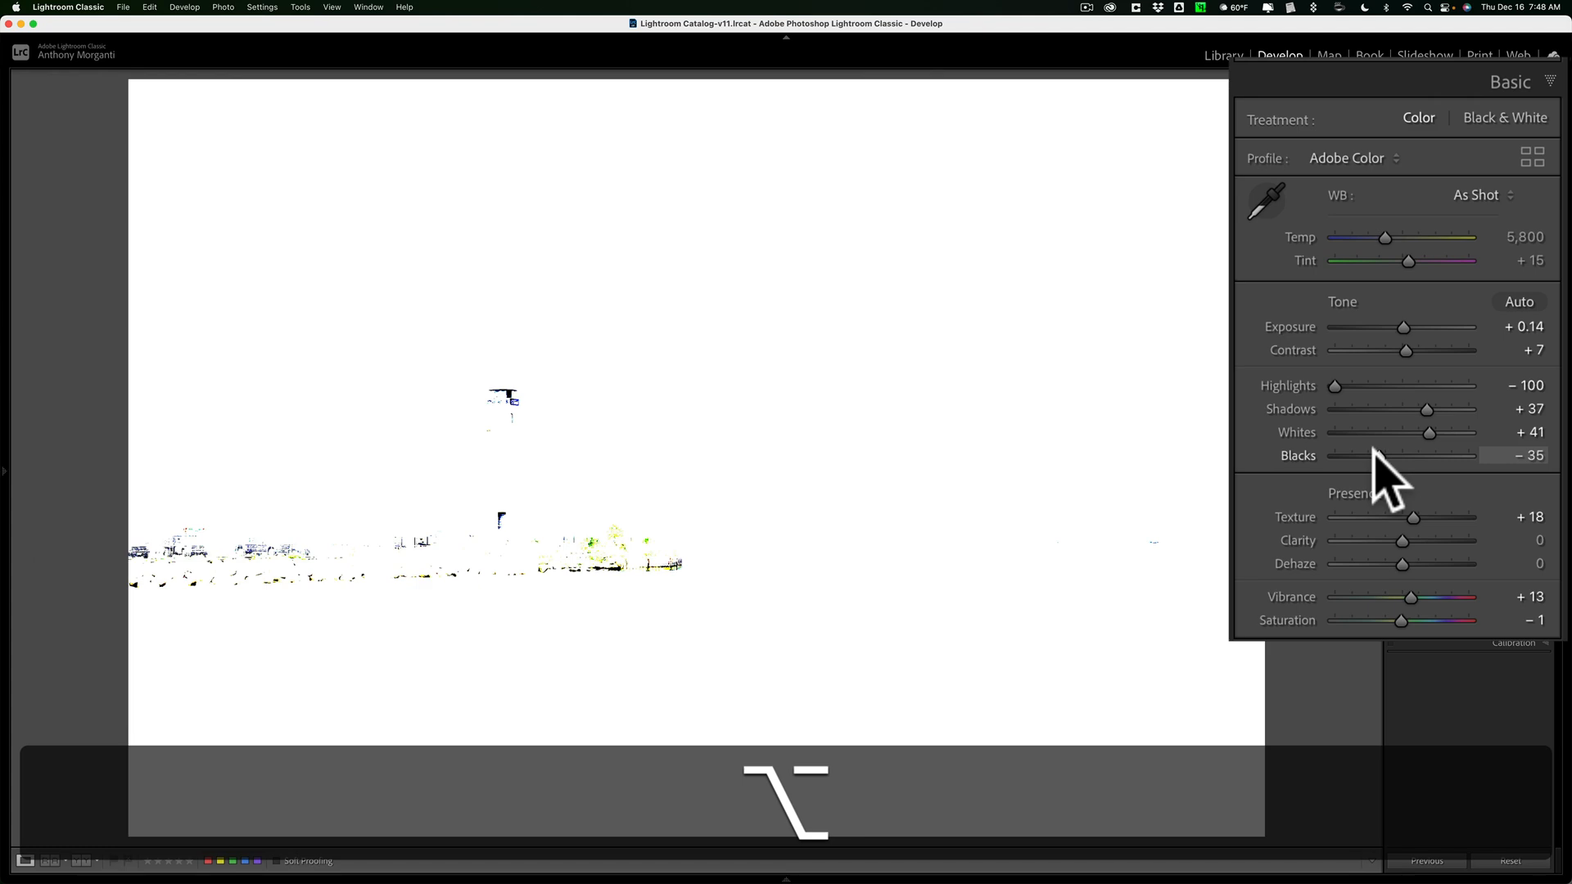
pyautogui.moveTo(1403, 455); pyautogui.dragTo(1398, 455)
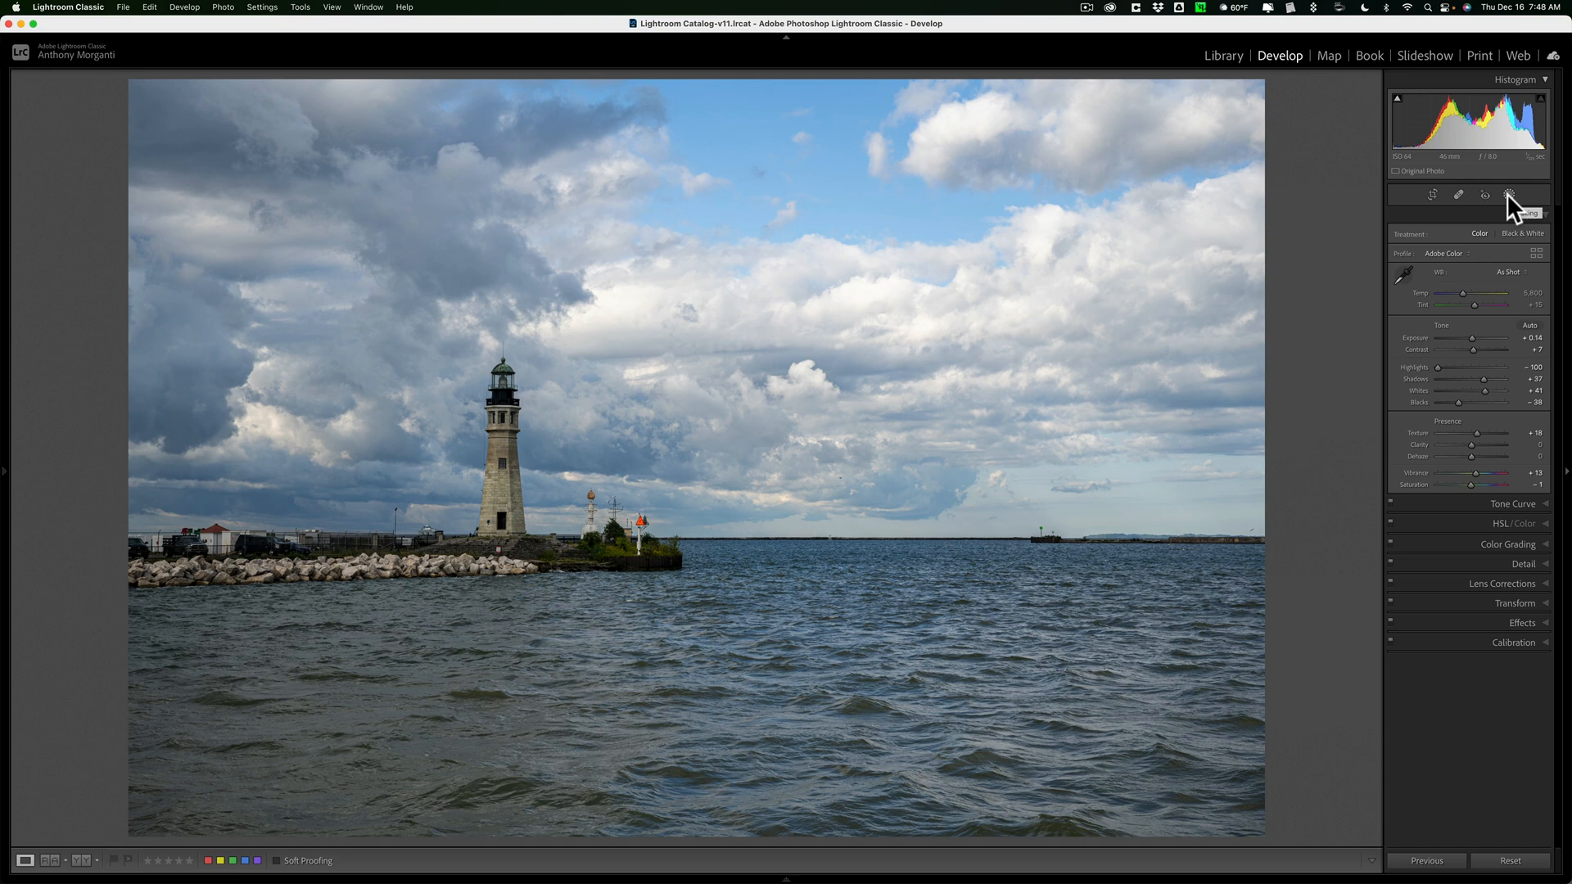
# Collapse the Basic panel and add a Select Sky mask over the lighthouse sky
pyautogui.click(1507, 195)
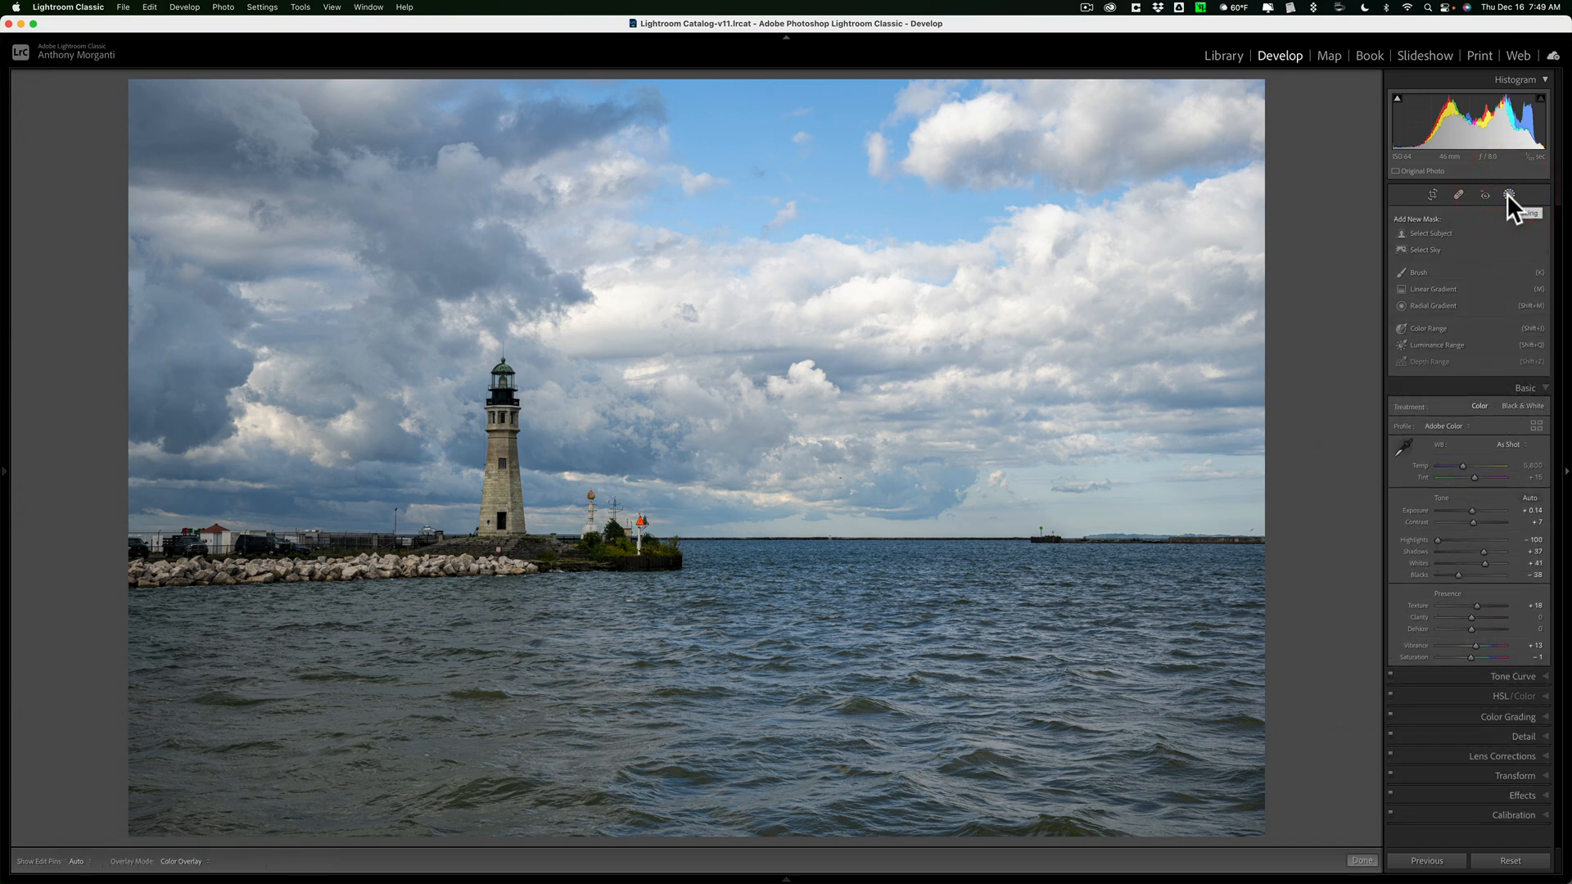
pyautogui.click(1524, 388)
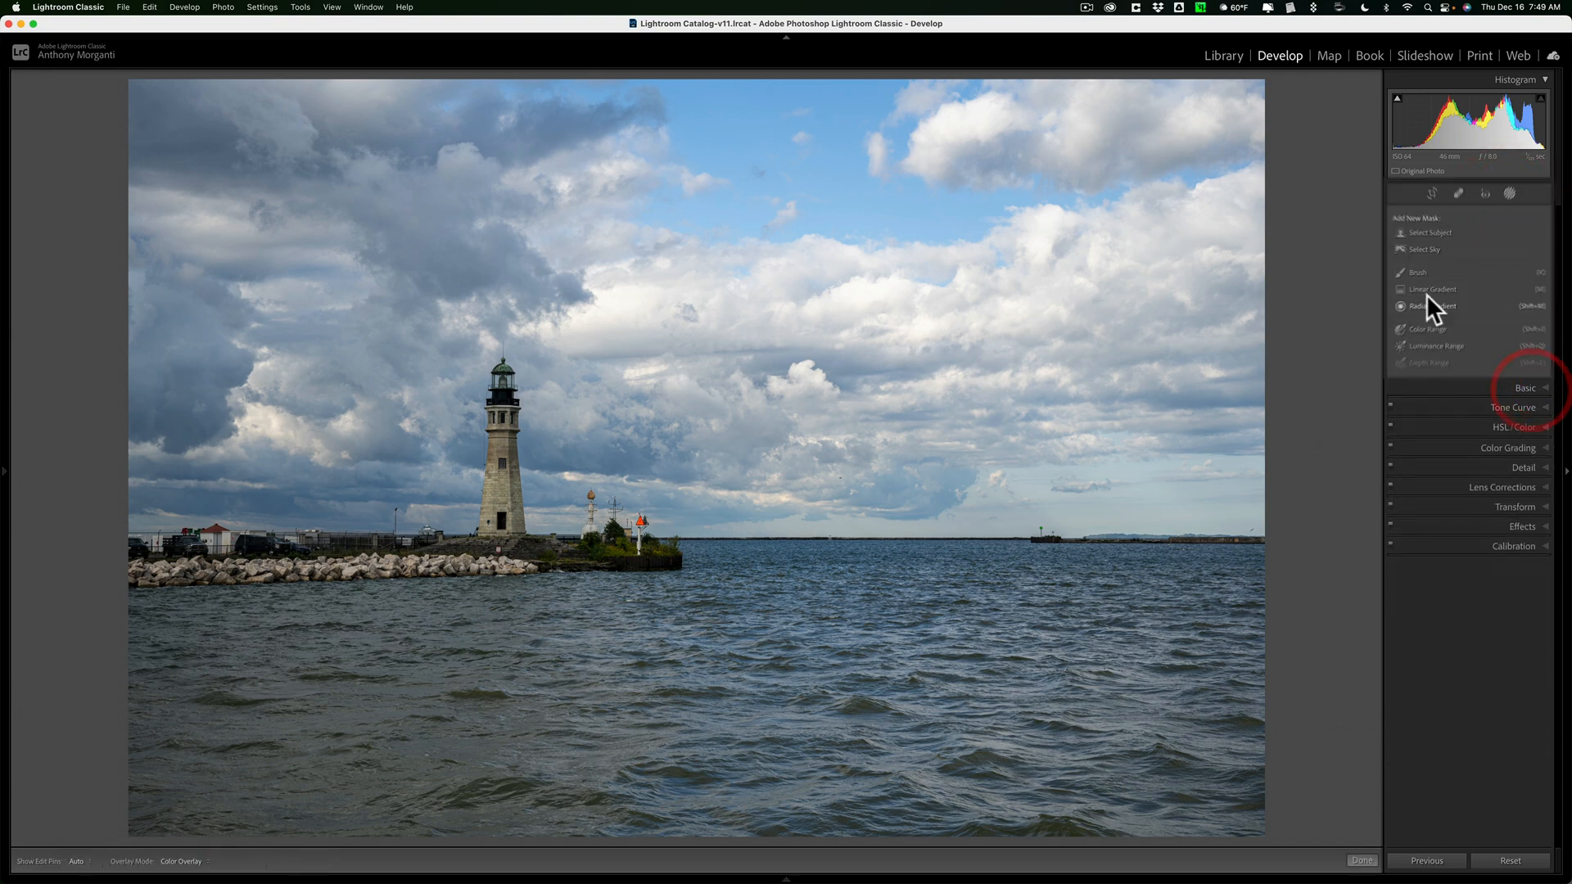
pyautogui.click(1422, 248)
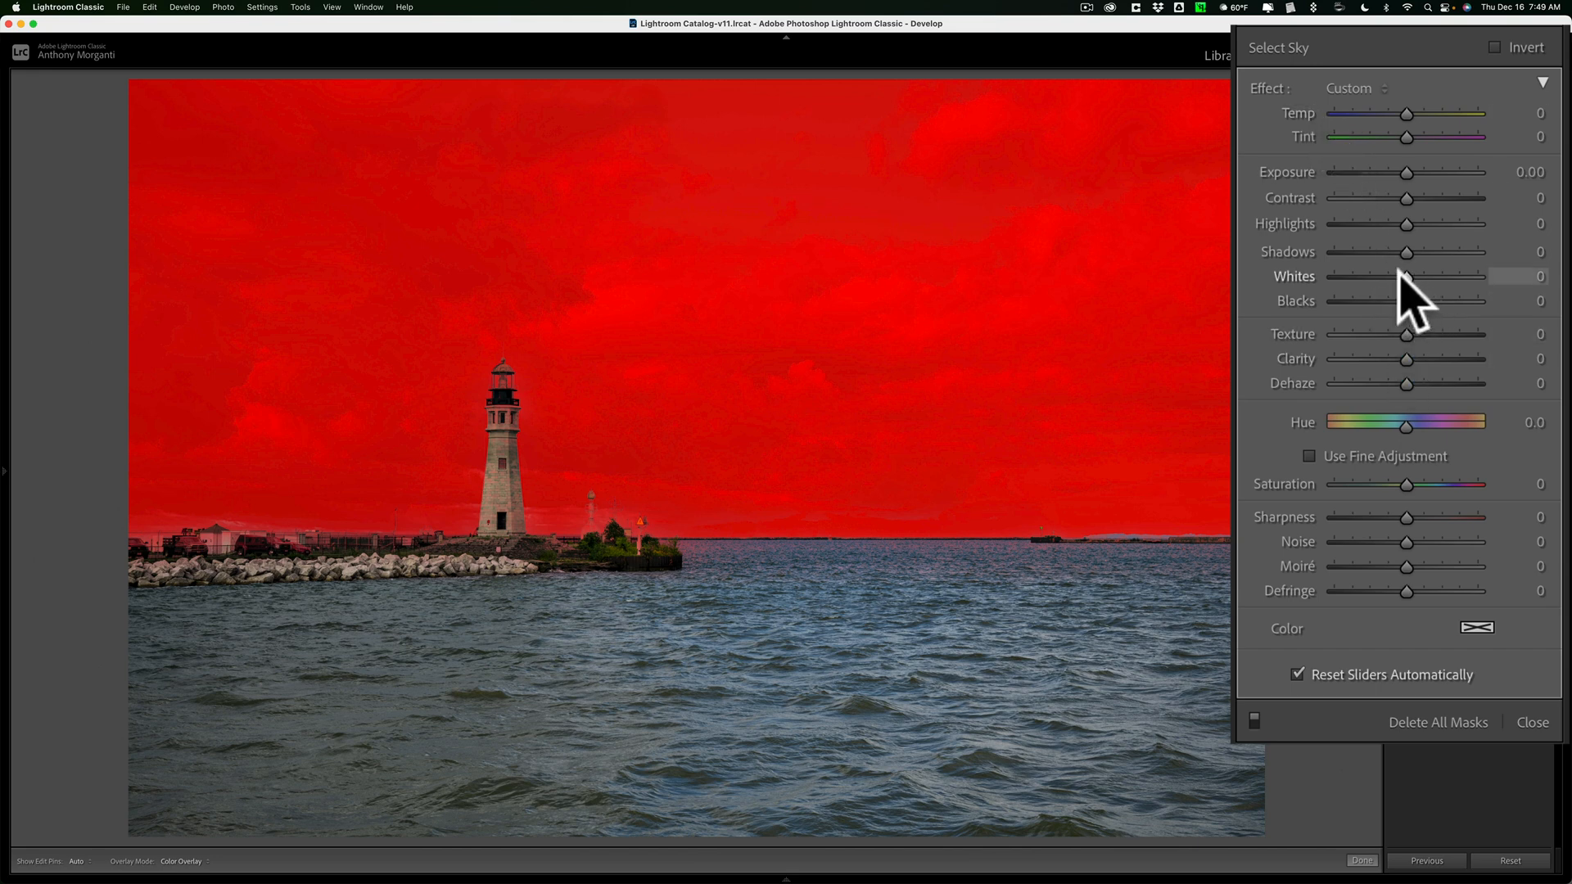
pyautogui.moveTo(1413, 302)
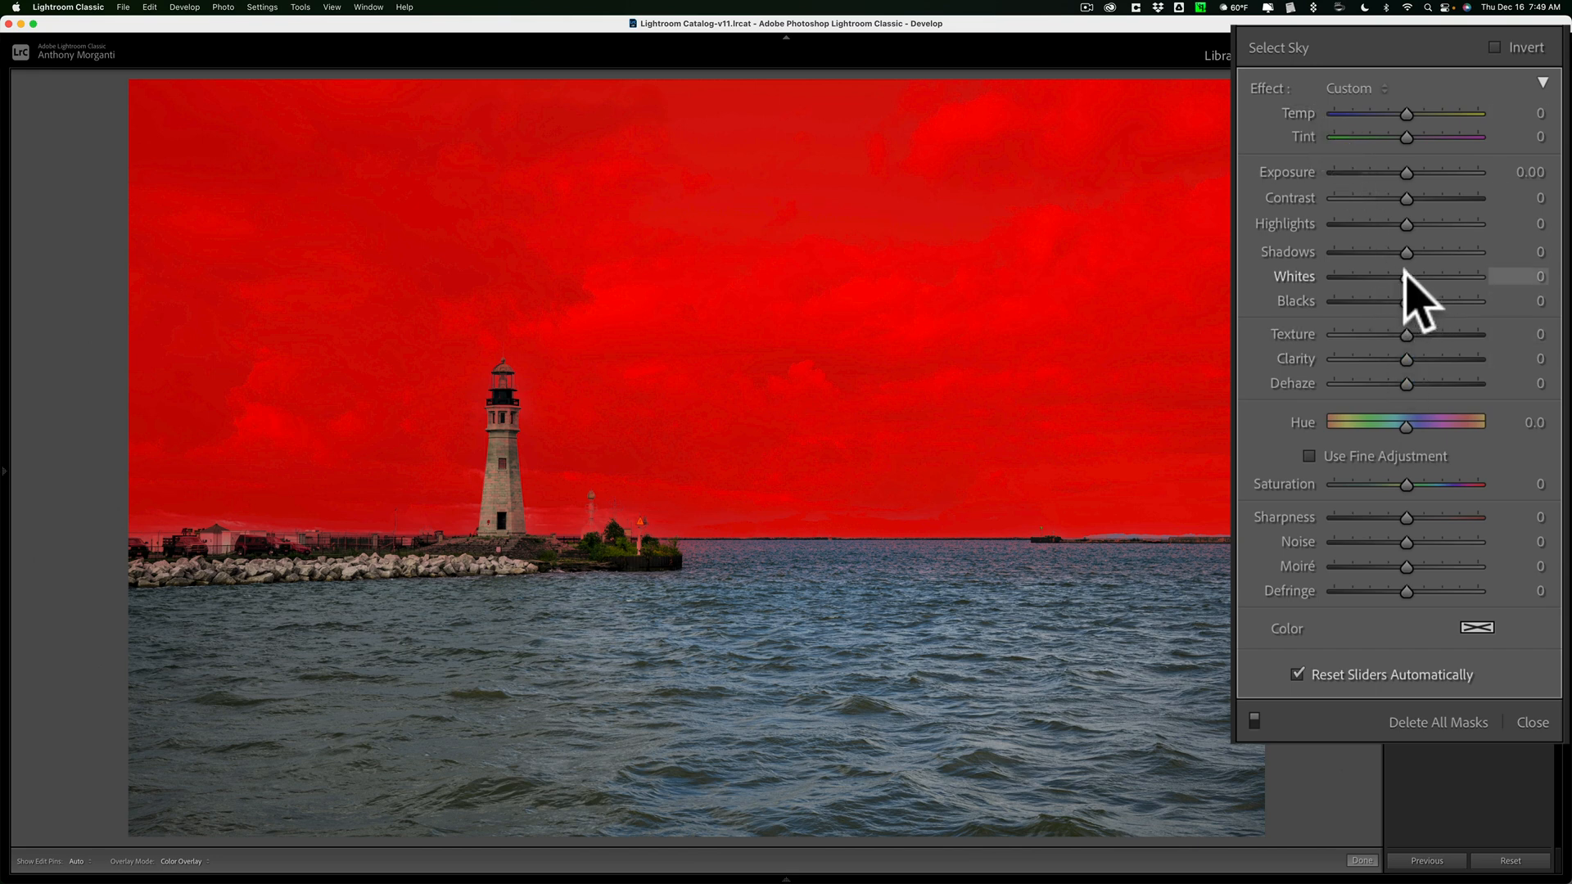
pyautogui.moveTo(1406, 275); pyautogui.dragTo(1427, 275)
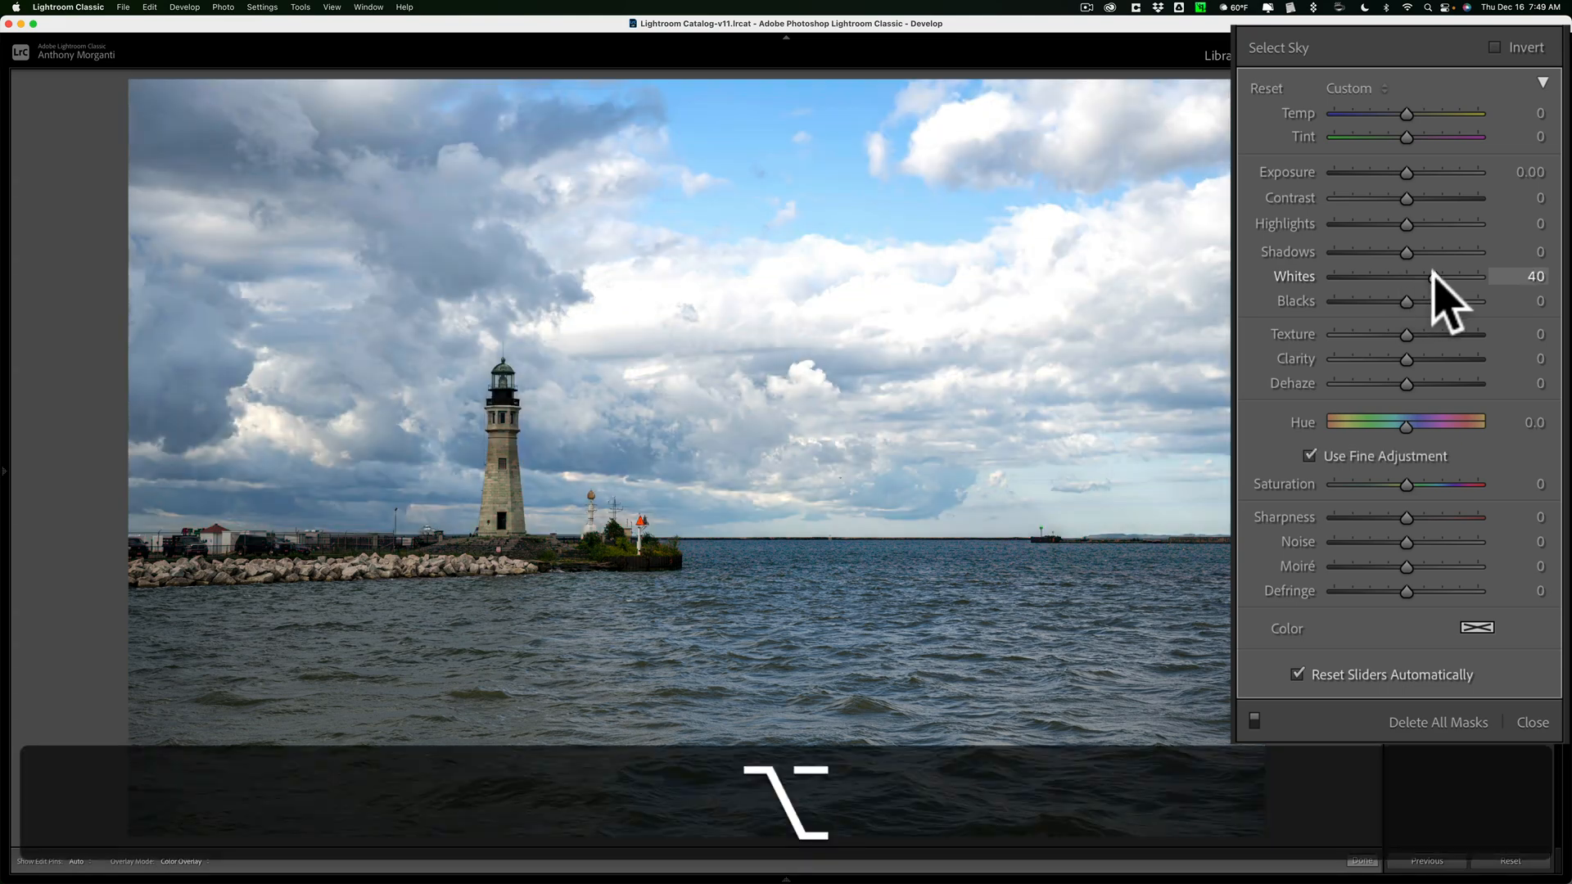
pyautogui.moveTo(1428, 277); pyautogui.dragTo(1449, 277)
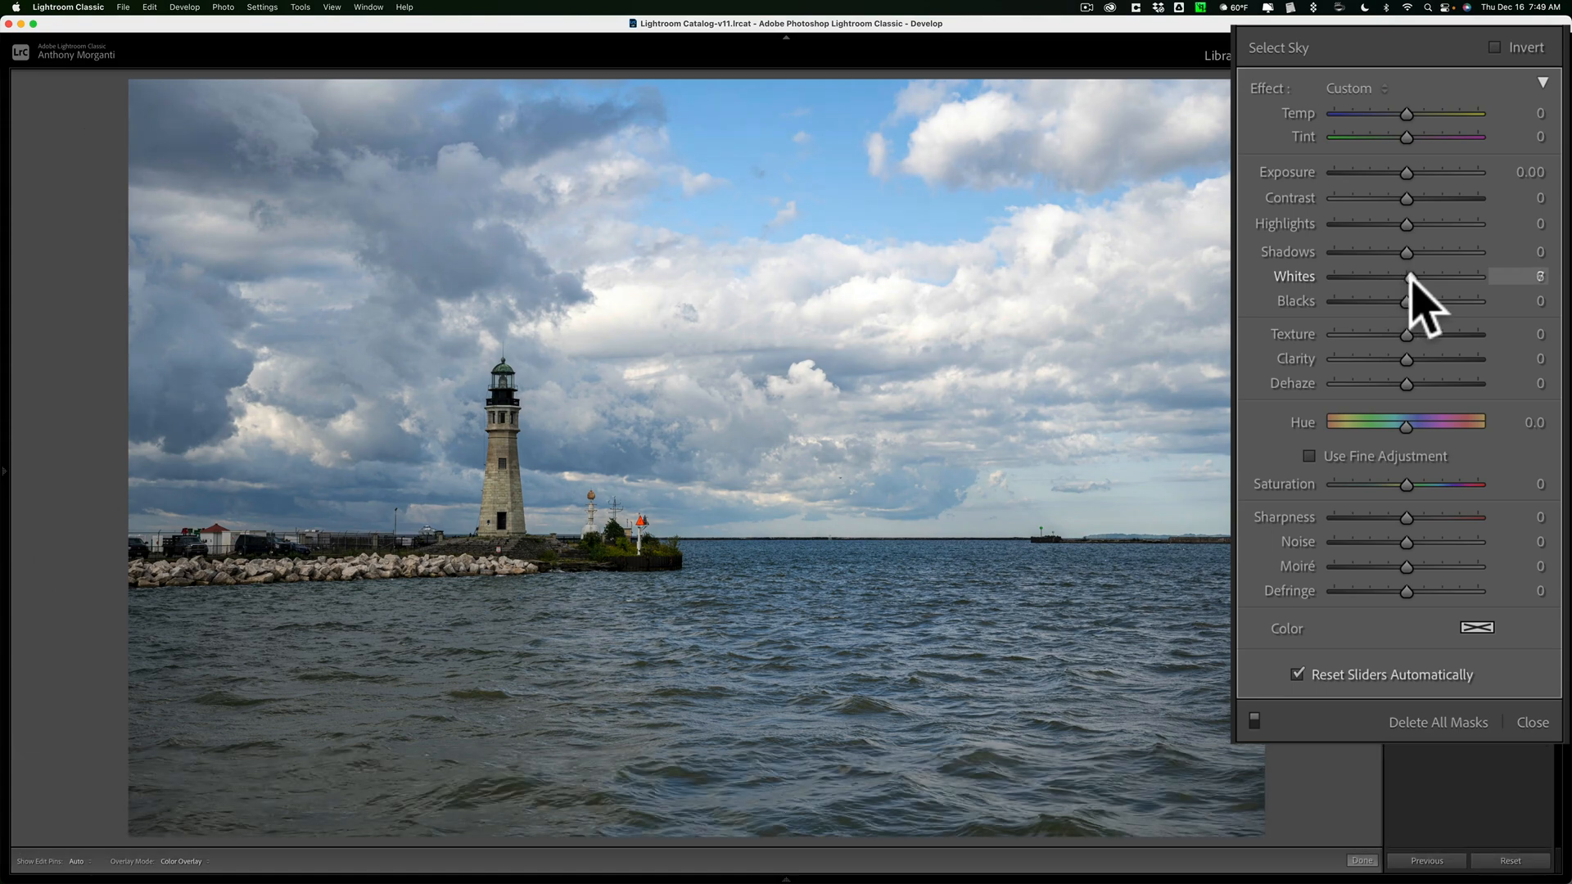
pyautogui.moveTo(1408, 278); pyautogui.dragTo(1416, 278)
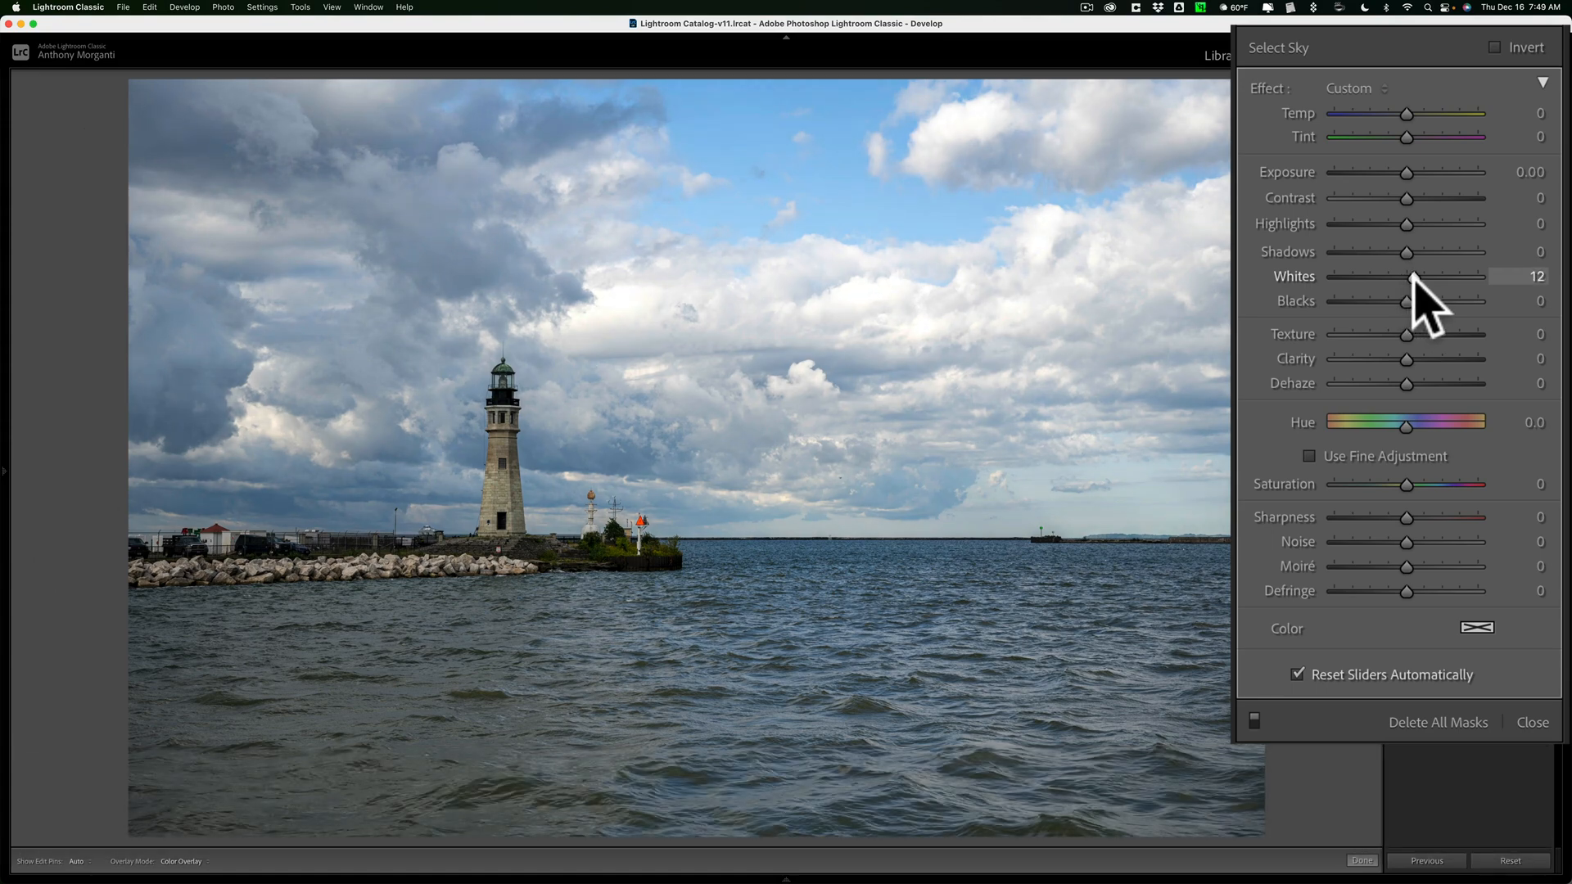
pyautogui.moveTo(1416, 278); pyautogui.dragTo(1406, 278)
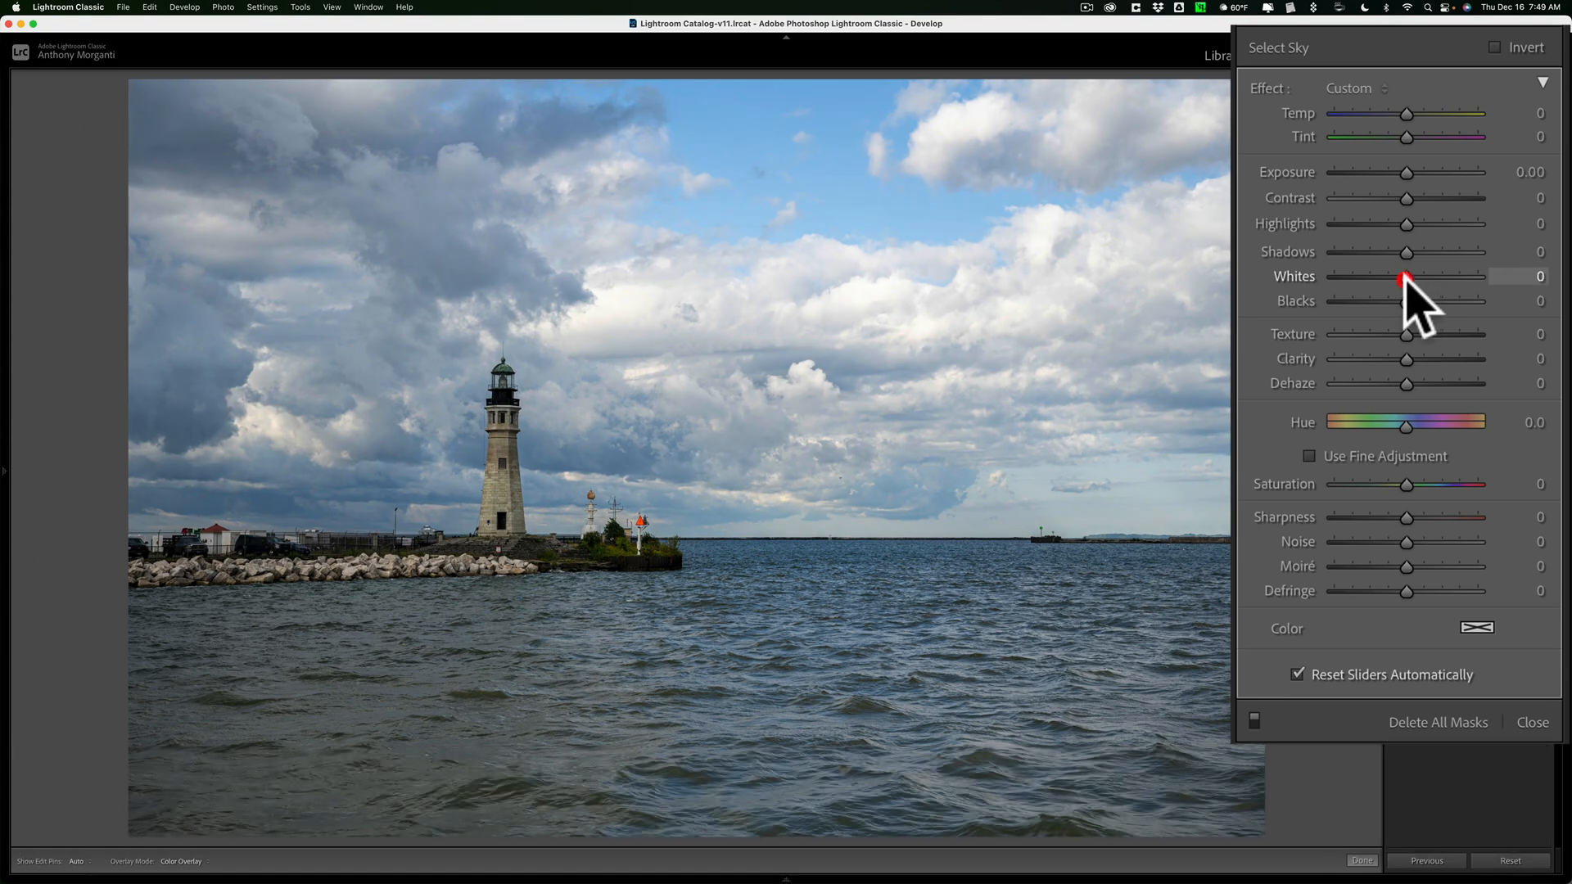
pyautogui.moveTo(1407, 279); pyautogui.dragTo(1406, 280)
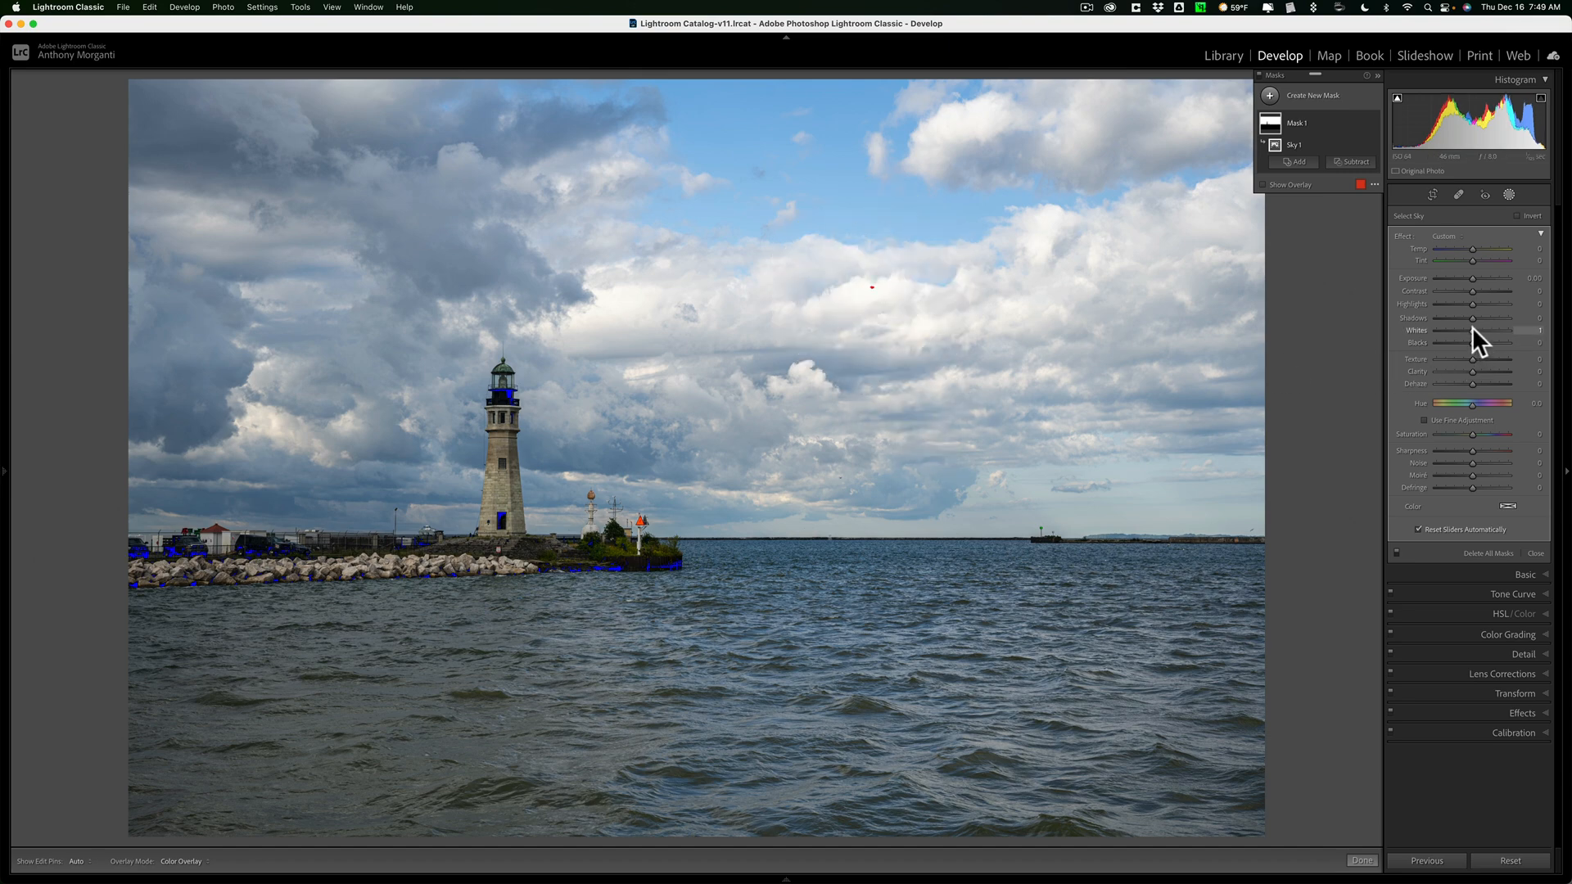
# Push the sky mask's Whites until red clipping shows in the clouds, then ease back below it
pyautogui.moveTo(1473, 331); pyautogui.dragTo(1493, 331)
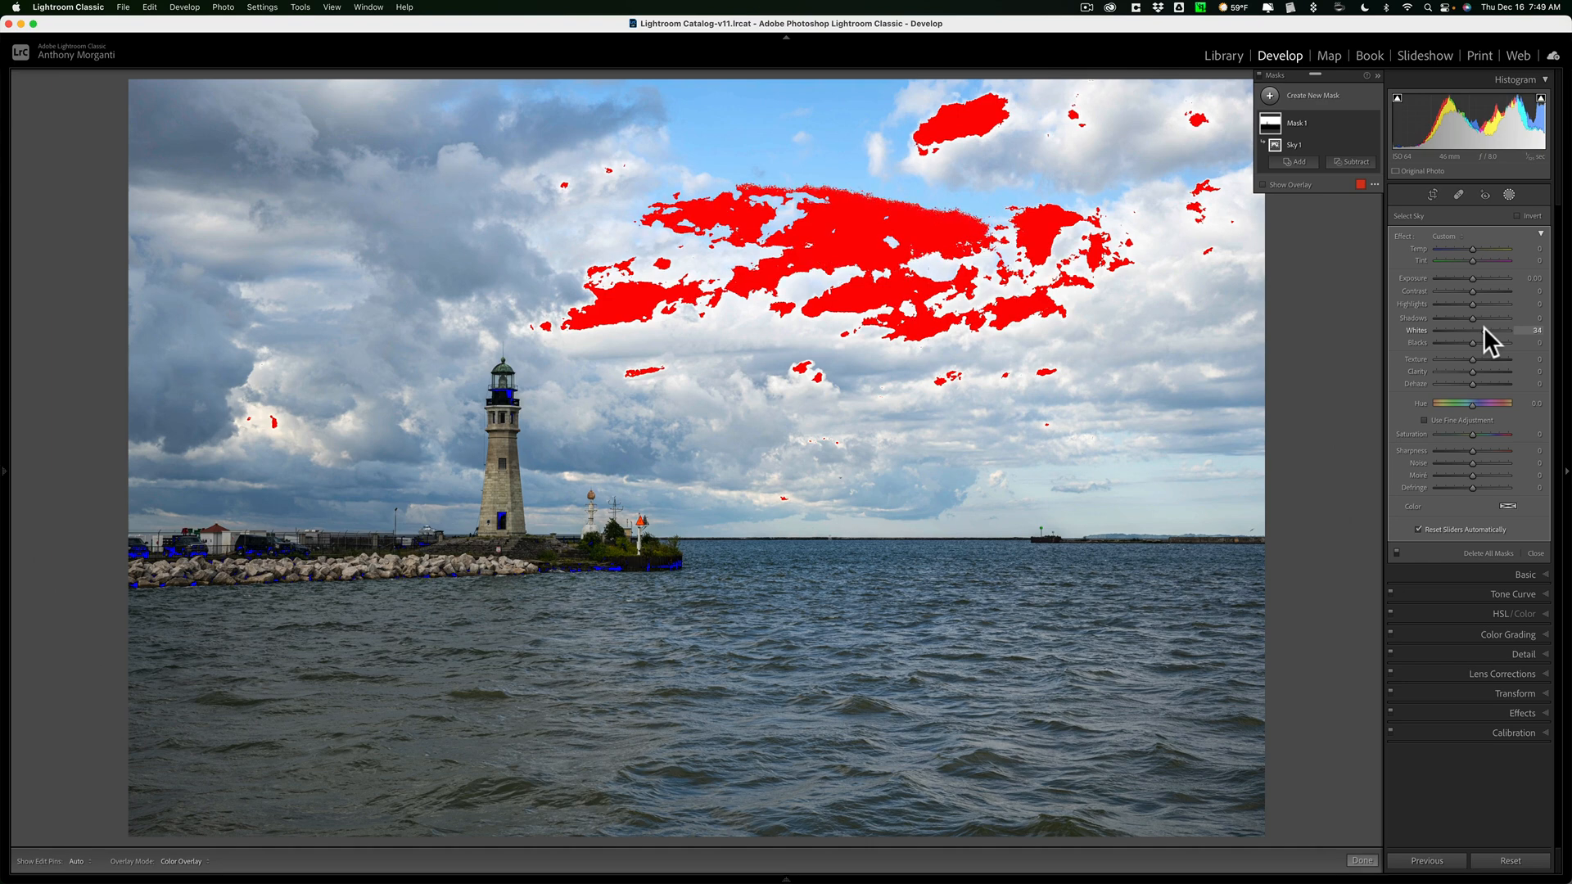
pyautogui.moveTo(1473, 331); pyautogui.dragTo(1475, 330)
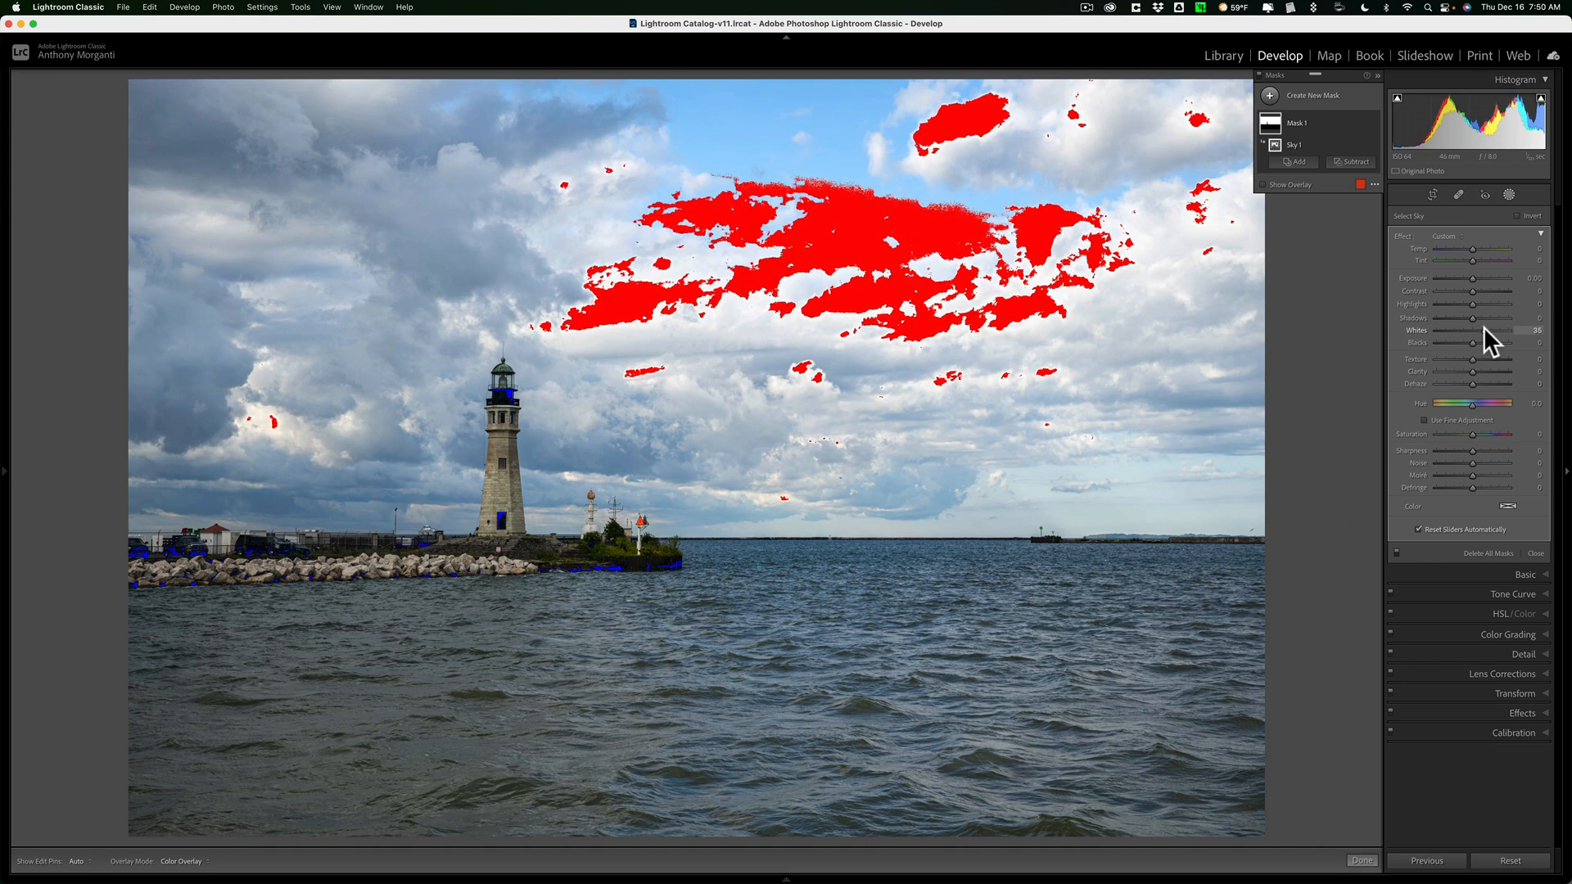
pyautogui.moveTo(1493, 331); pyautogui.dragTo(1472, 331)
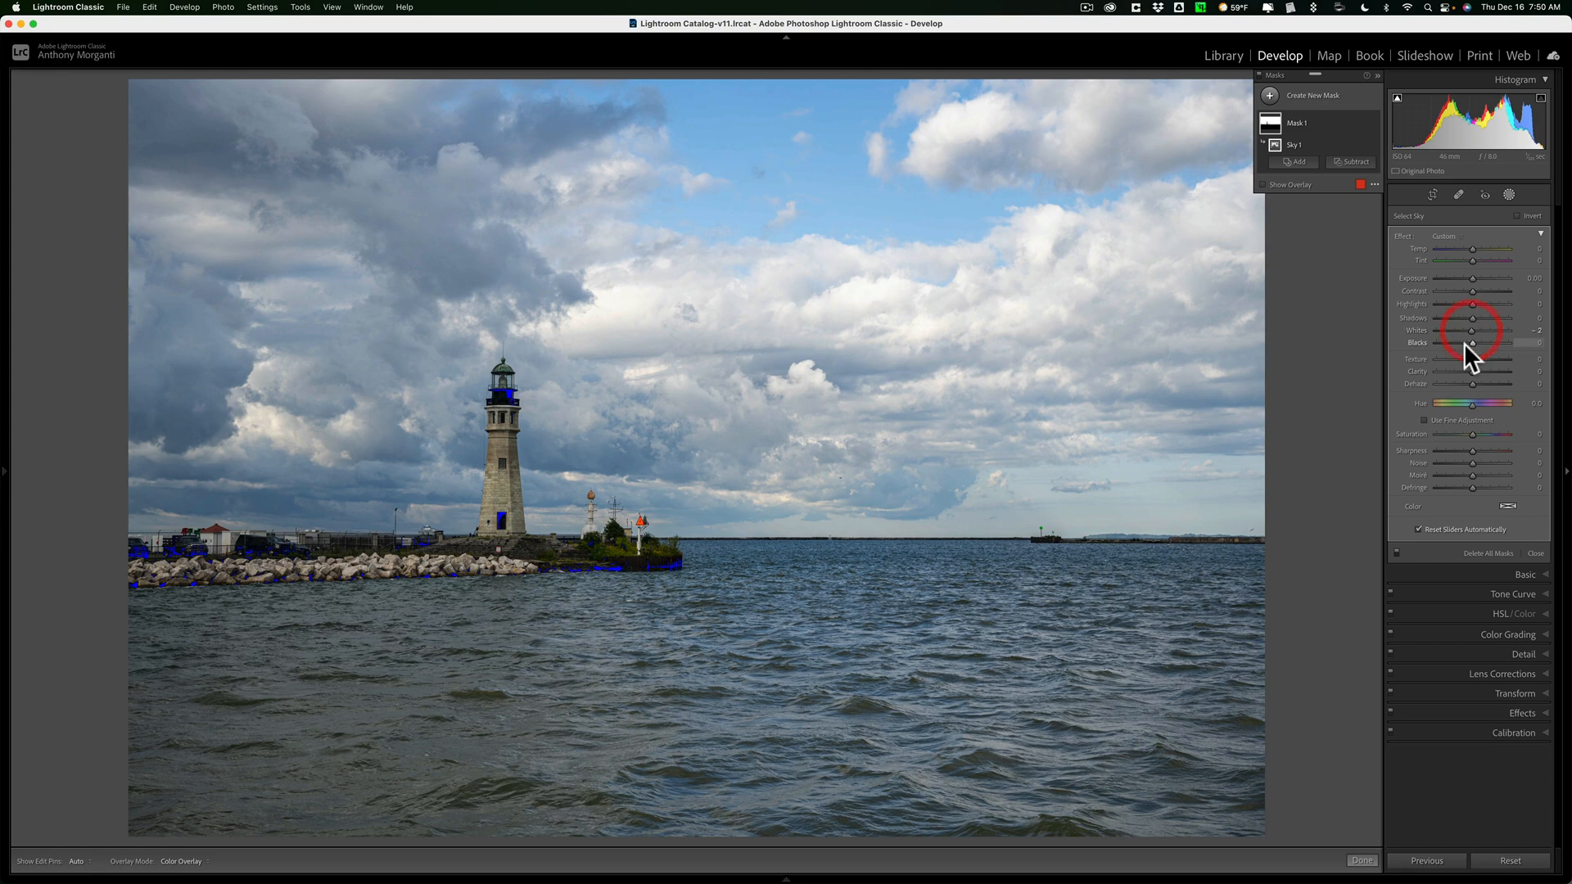
pyautogui.moveTo(1481, 353)
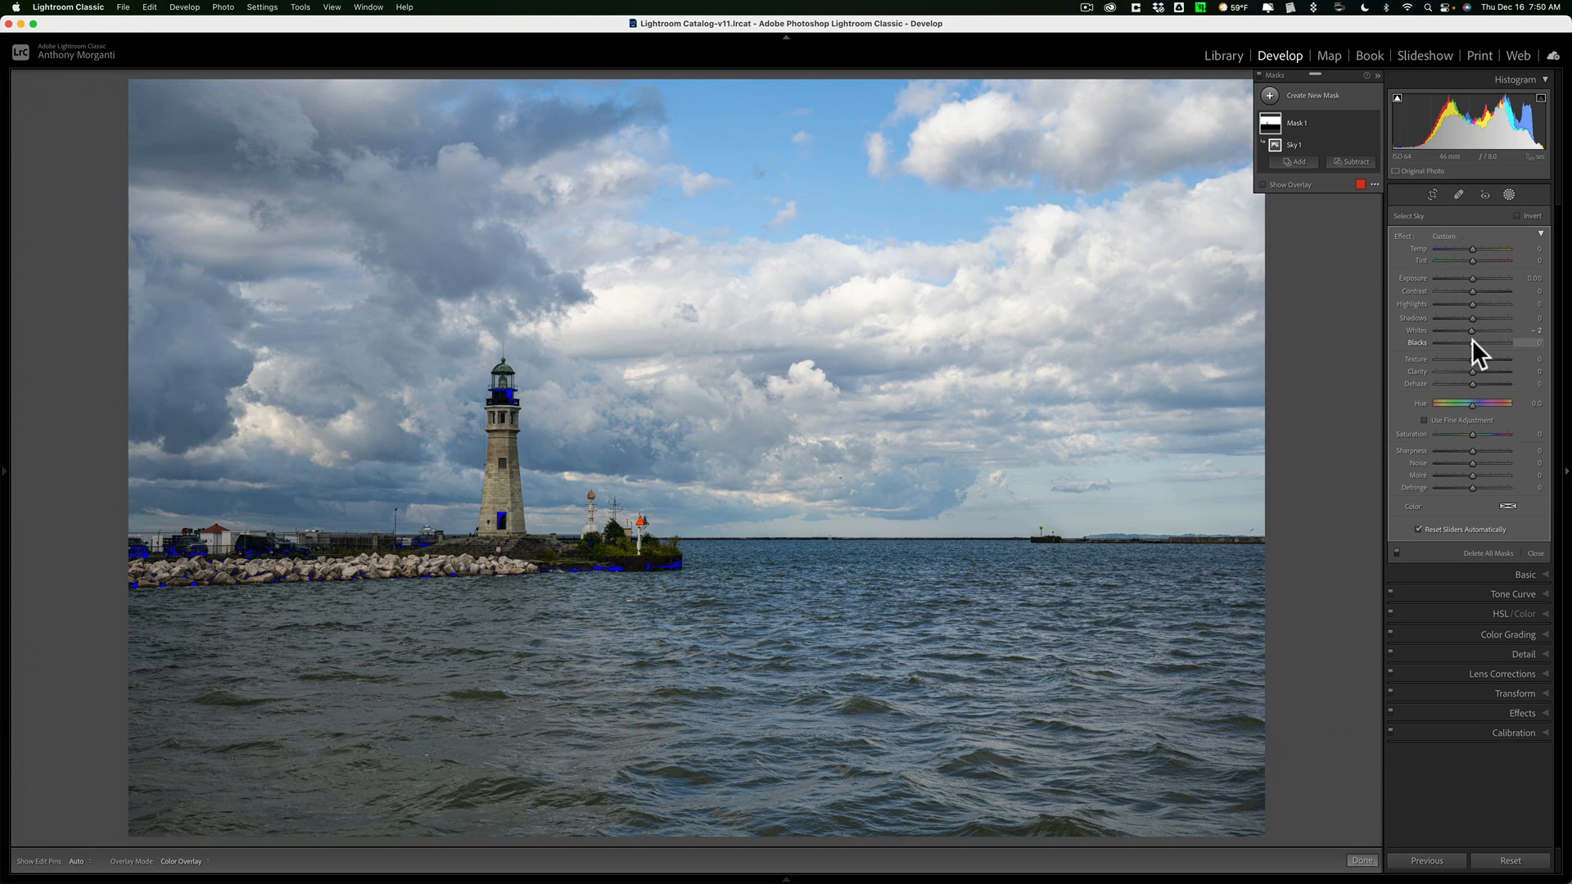
pyautogui.moveTo(1474, 342); pyautogui.dragTo(1493, 342)
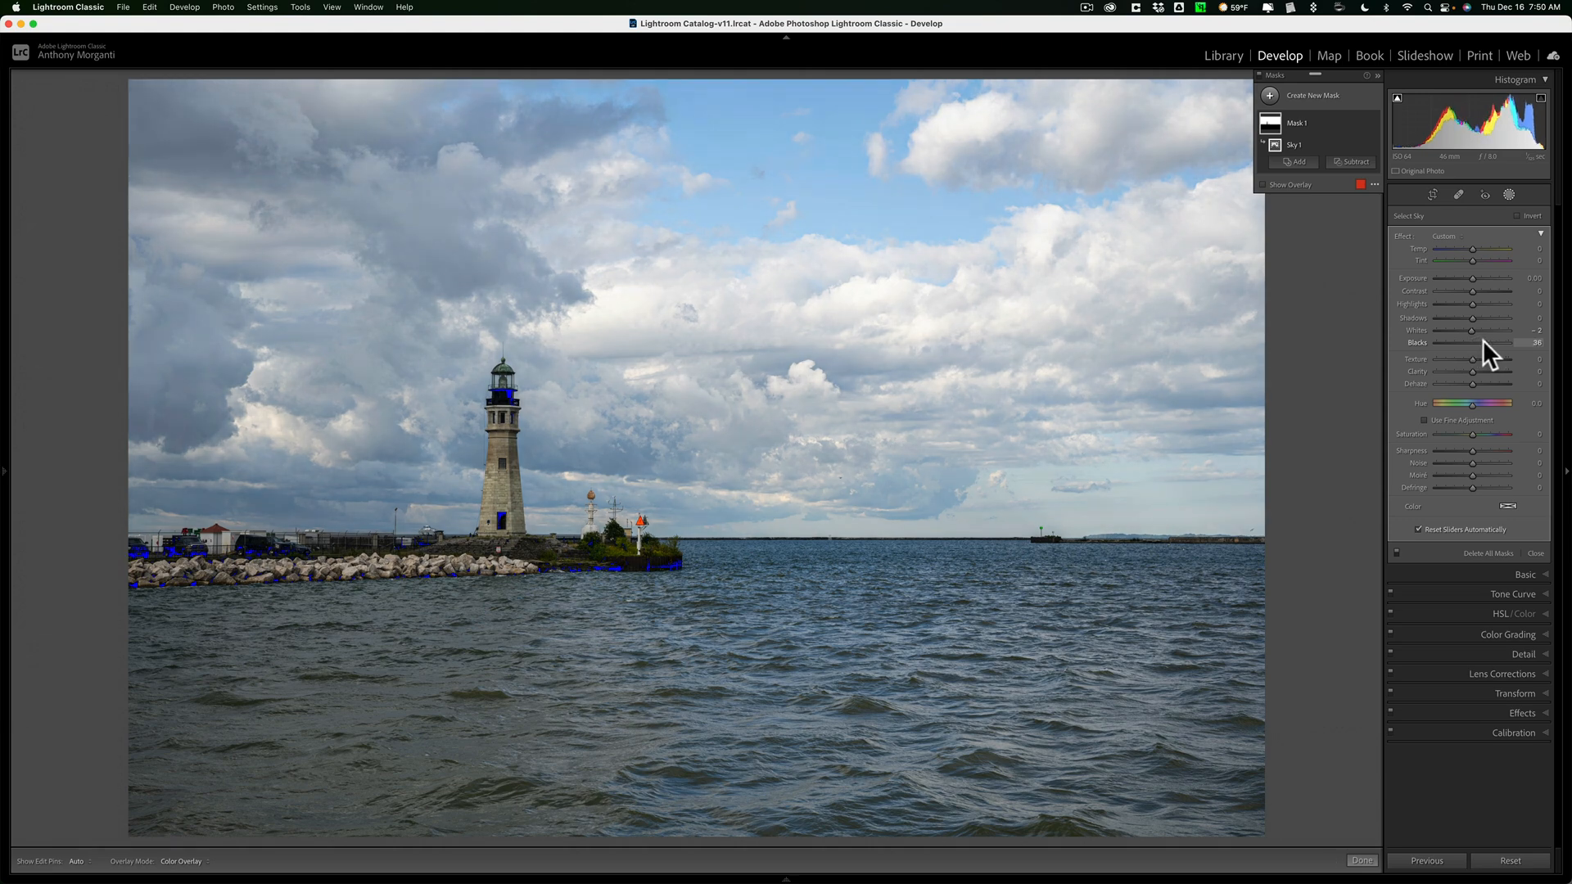
pyautogui.moveTo(1473, 342); pyautogui.dragTo(1506, 342)
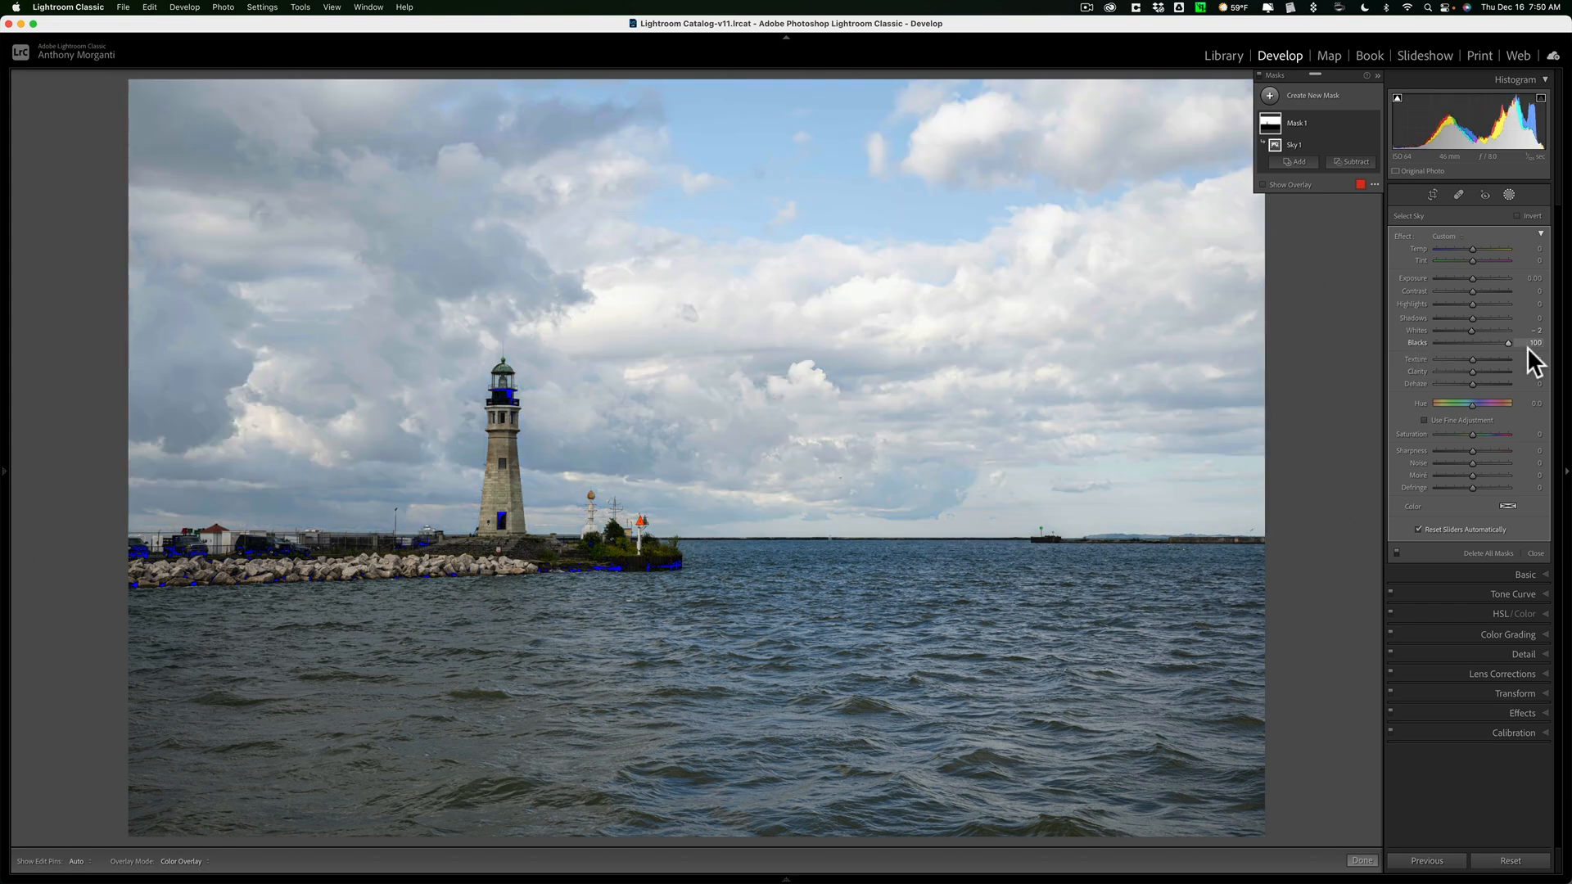
pyautogui.moveTo(1508, 342); pyautogui.dragTo(1487, 342)
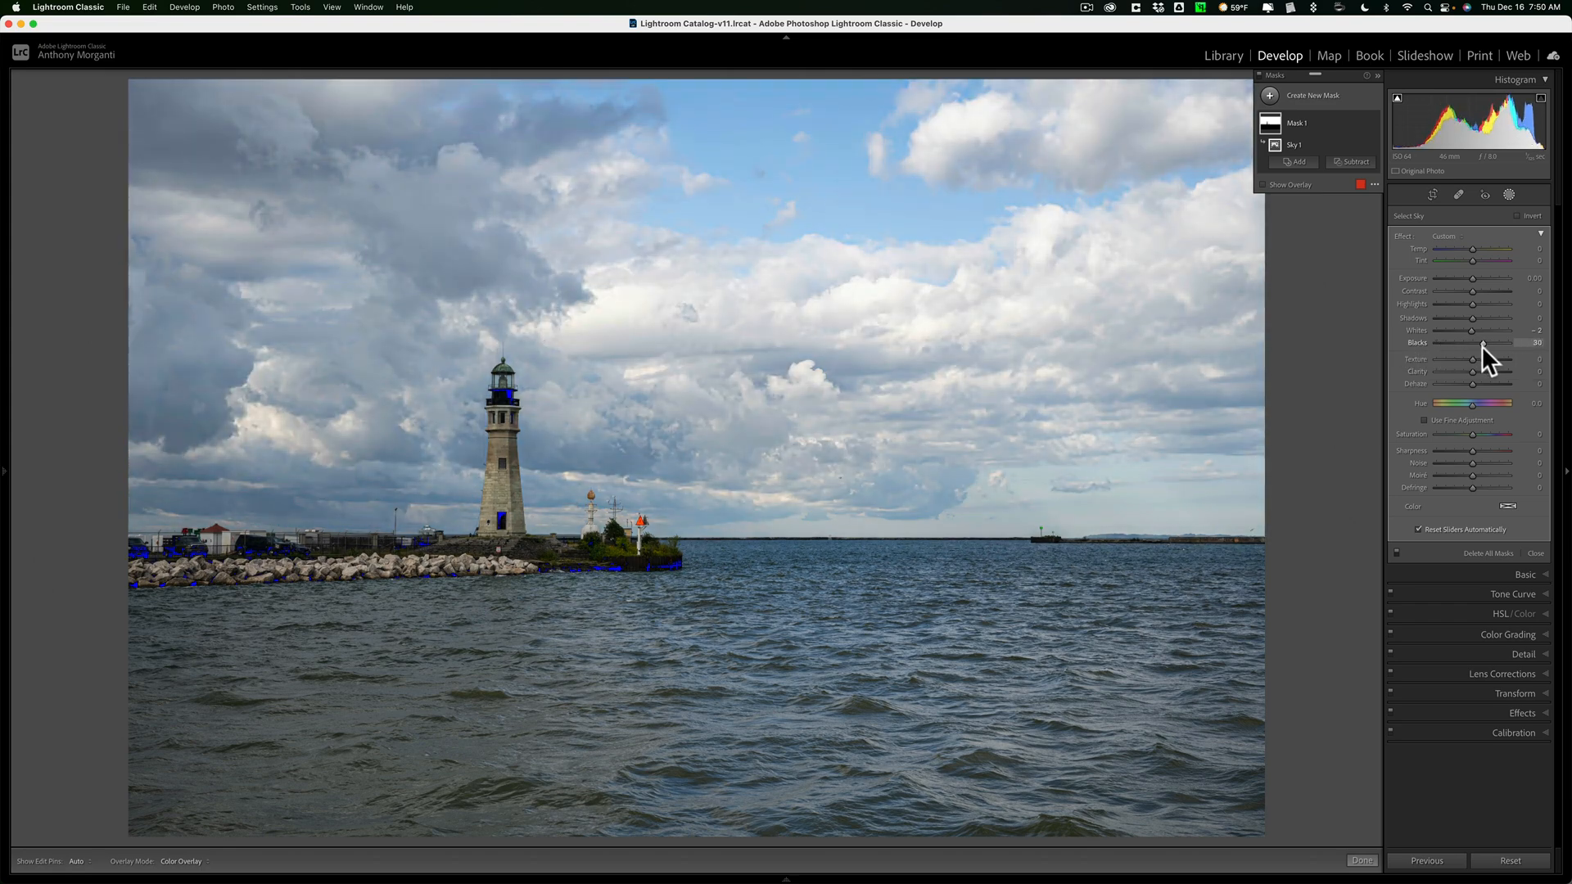
pyautogui.moveTo(1483, 342); pyautogui.dragTo(1471, 342)
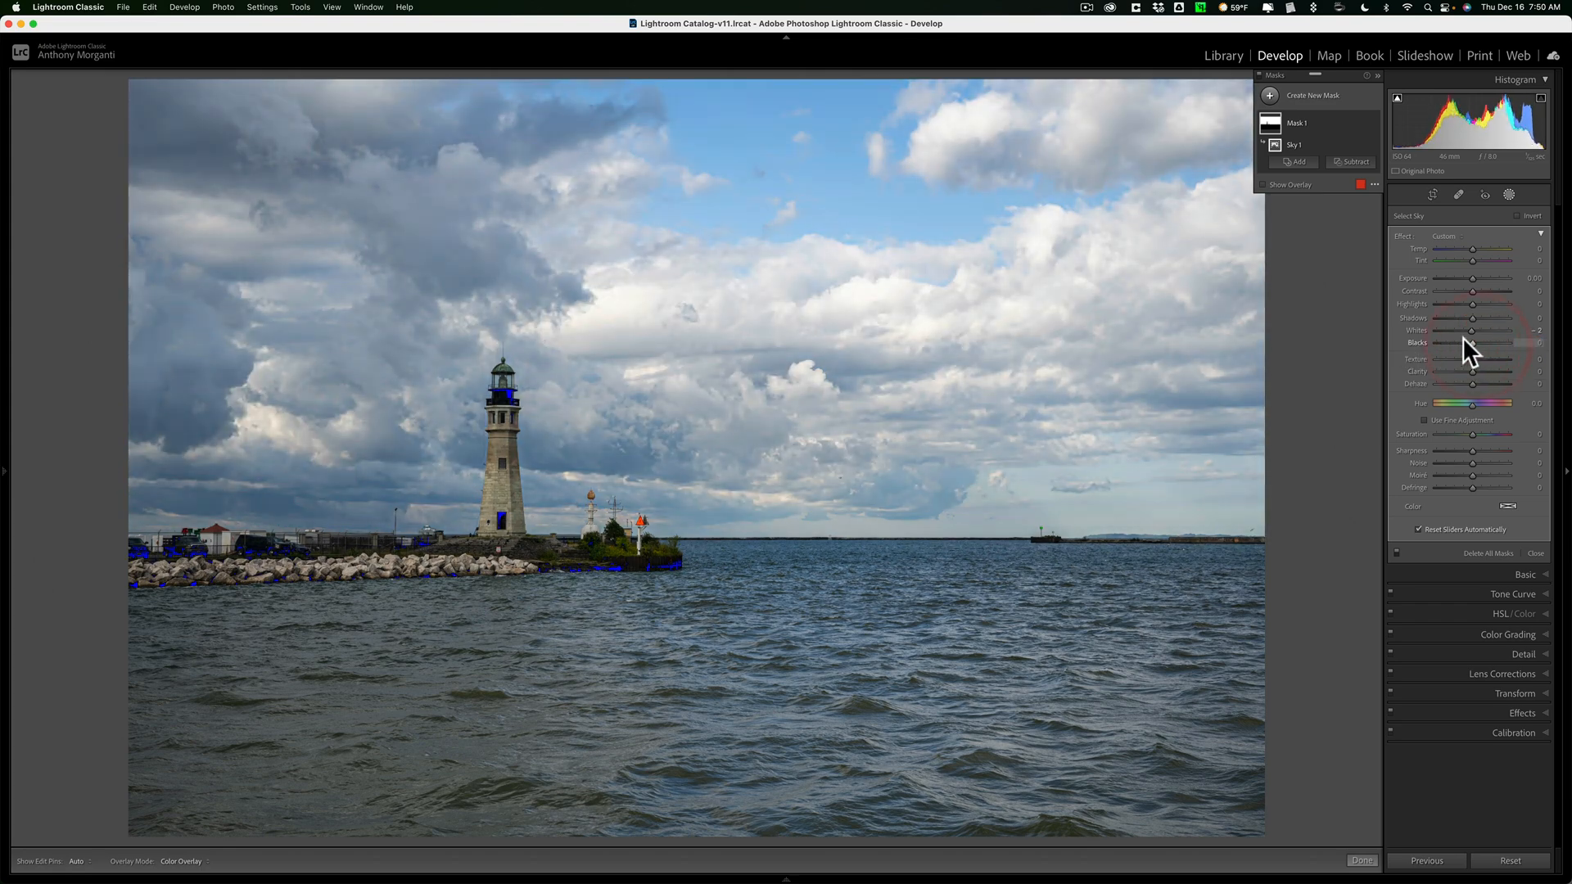
pyautogui.moveTo(1474, 279); pyautogui.dragTo(1463, 278)
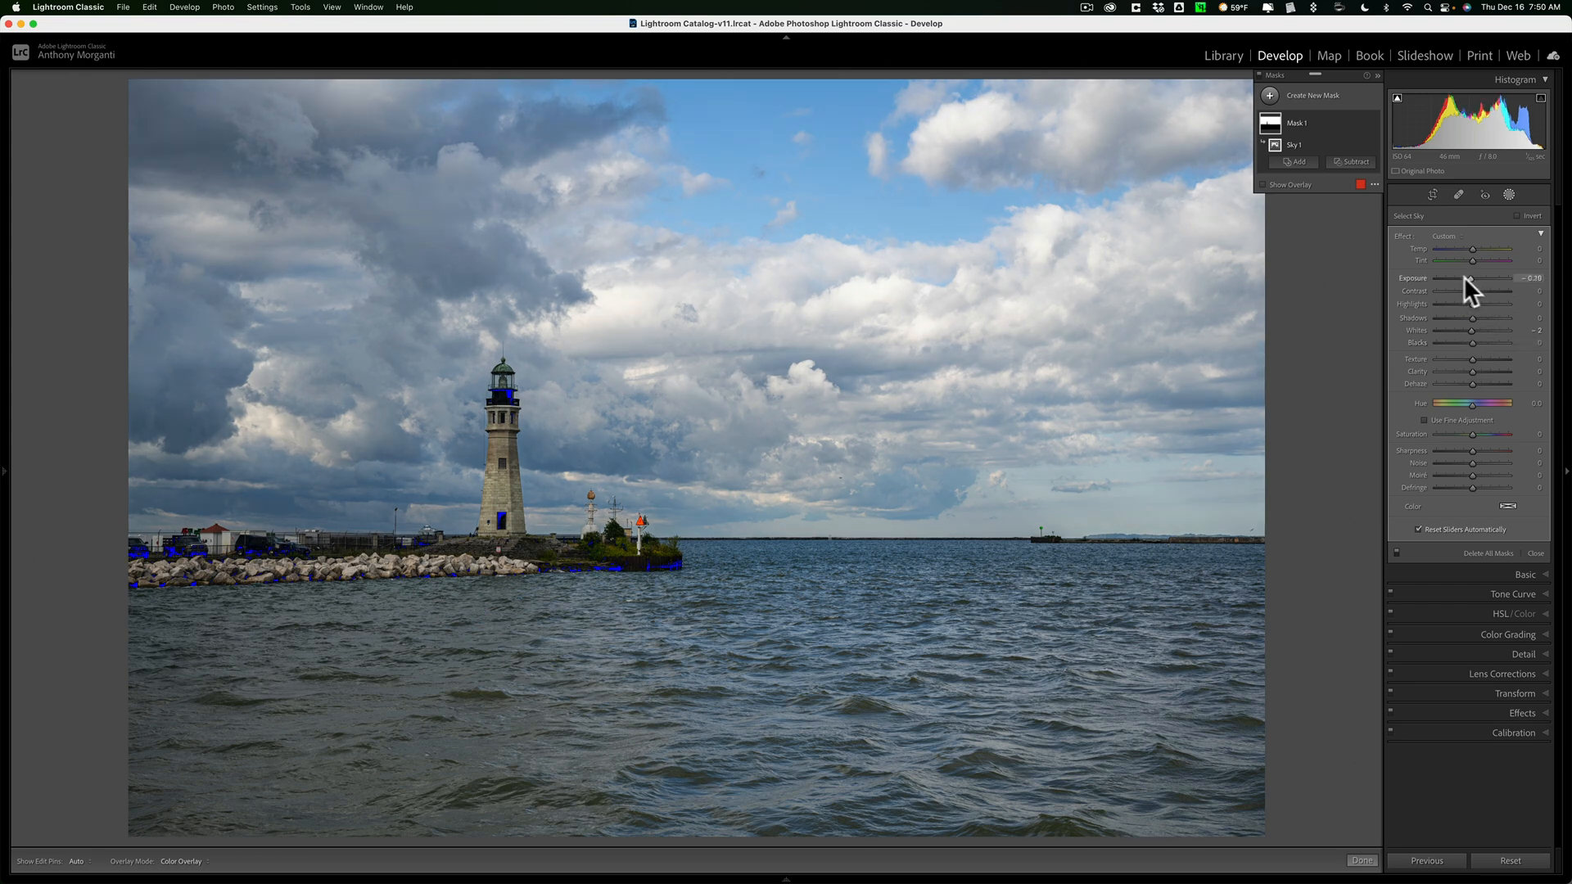
pyautogui.moveTo(1475, 279); pyautogui.dragTo(1434, 278)
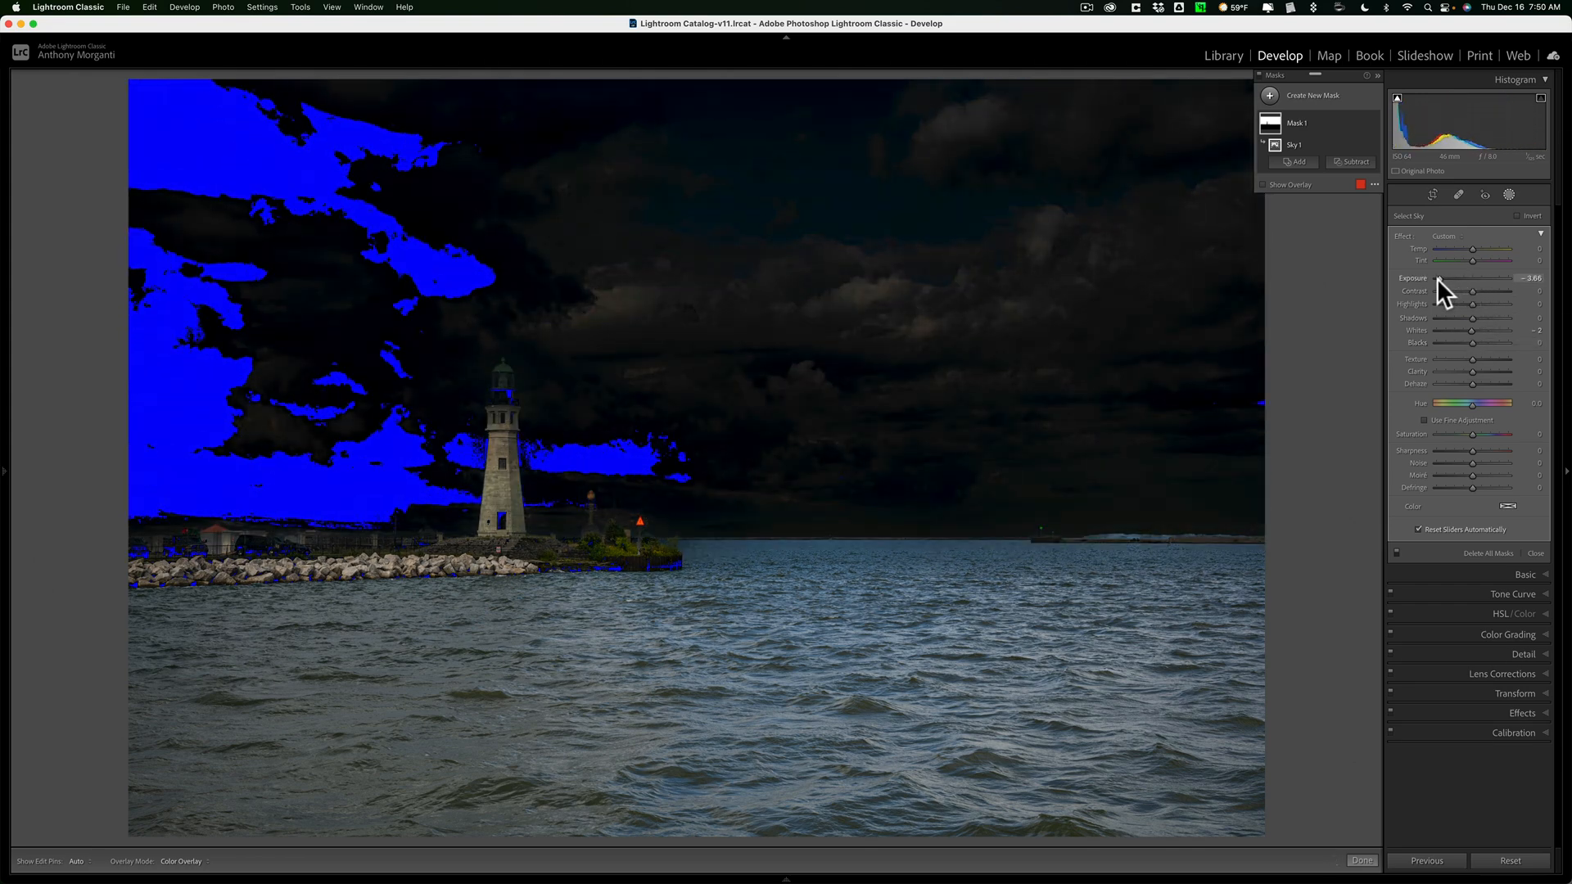
pyautogui.moveTo(1483, 278); pyautogui.dragTo(1473, 278)
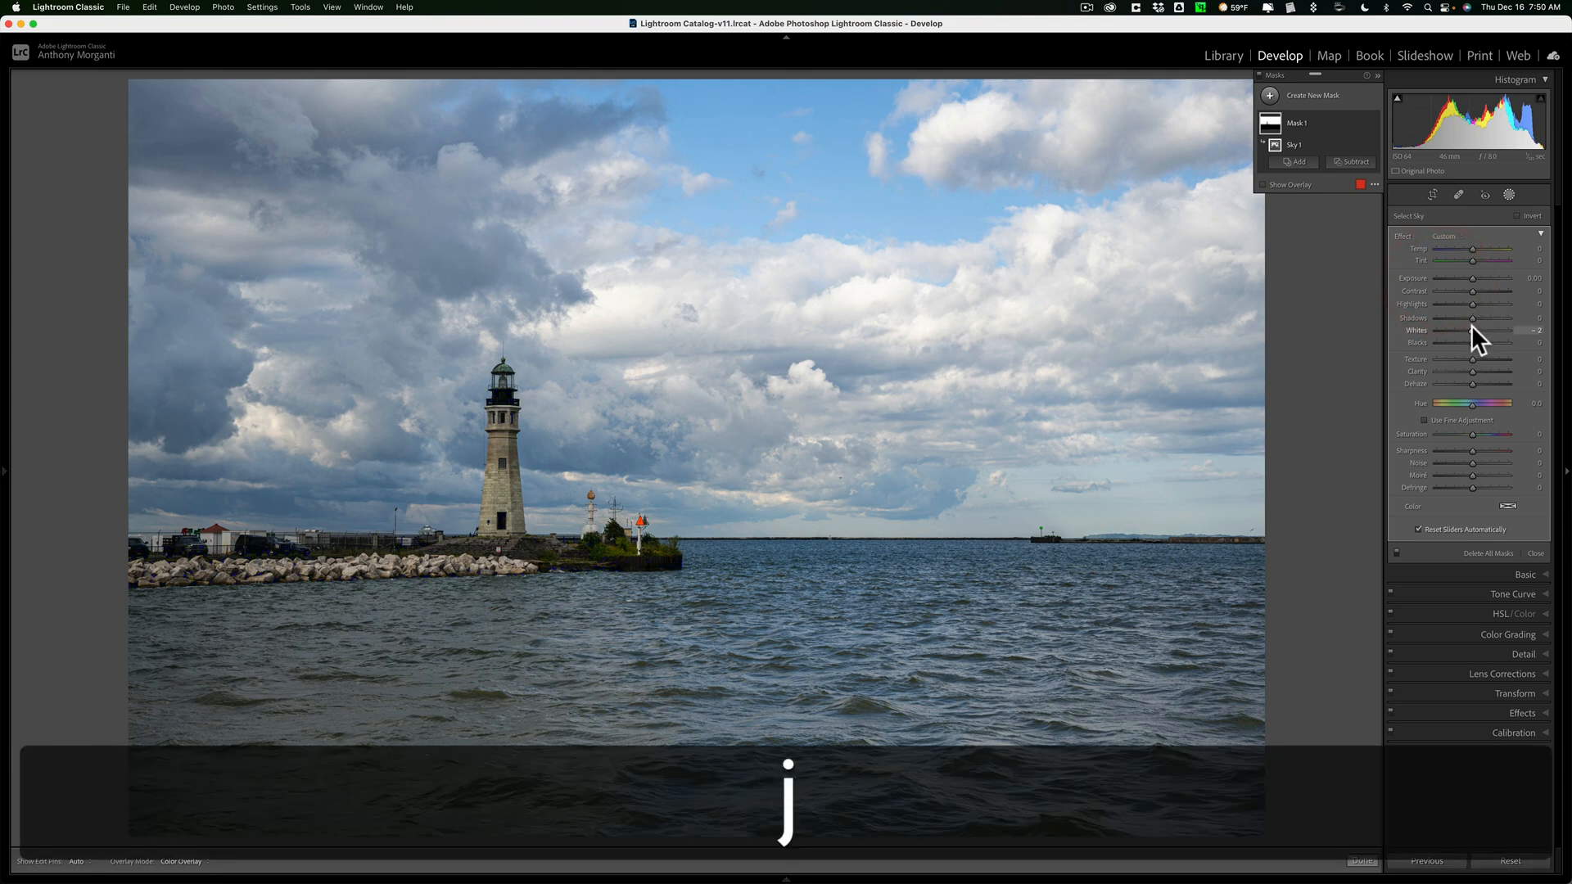
# Boost the sky mask's Texture and Clarity strongly for crisper cloud detail
pyautogui.moveTo(1472, 371); pyautogui.dragTo(1498, 371)
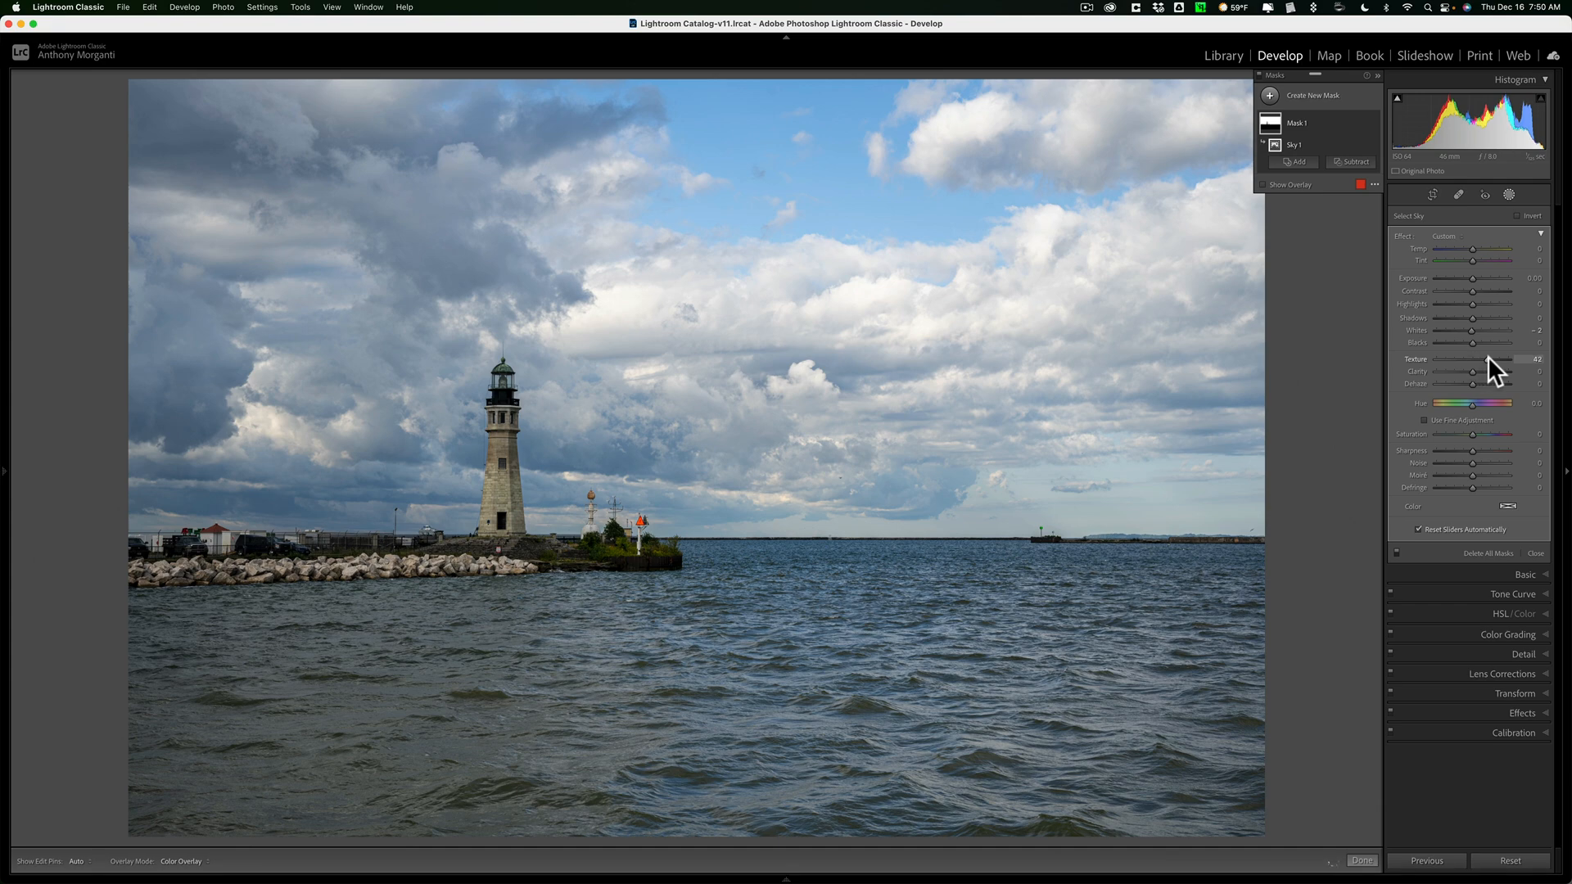
pyautogui.moveTo(1470, 372); pyautogui.dragTo(1490, 371)
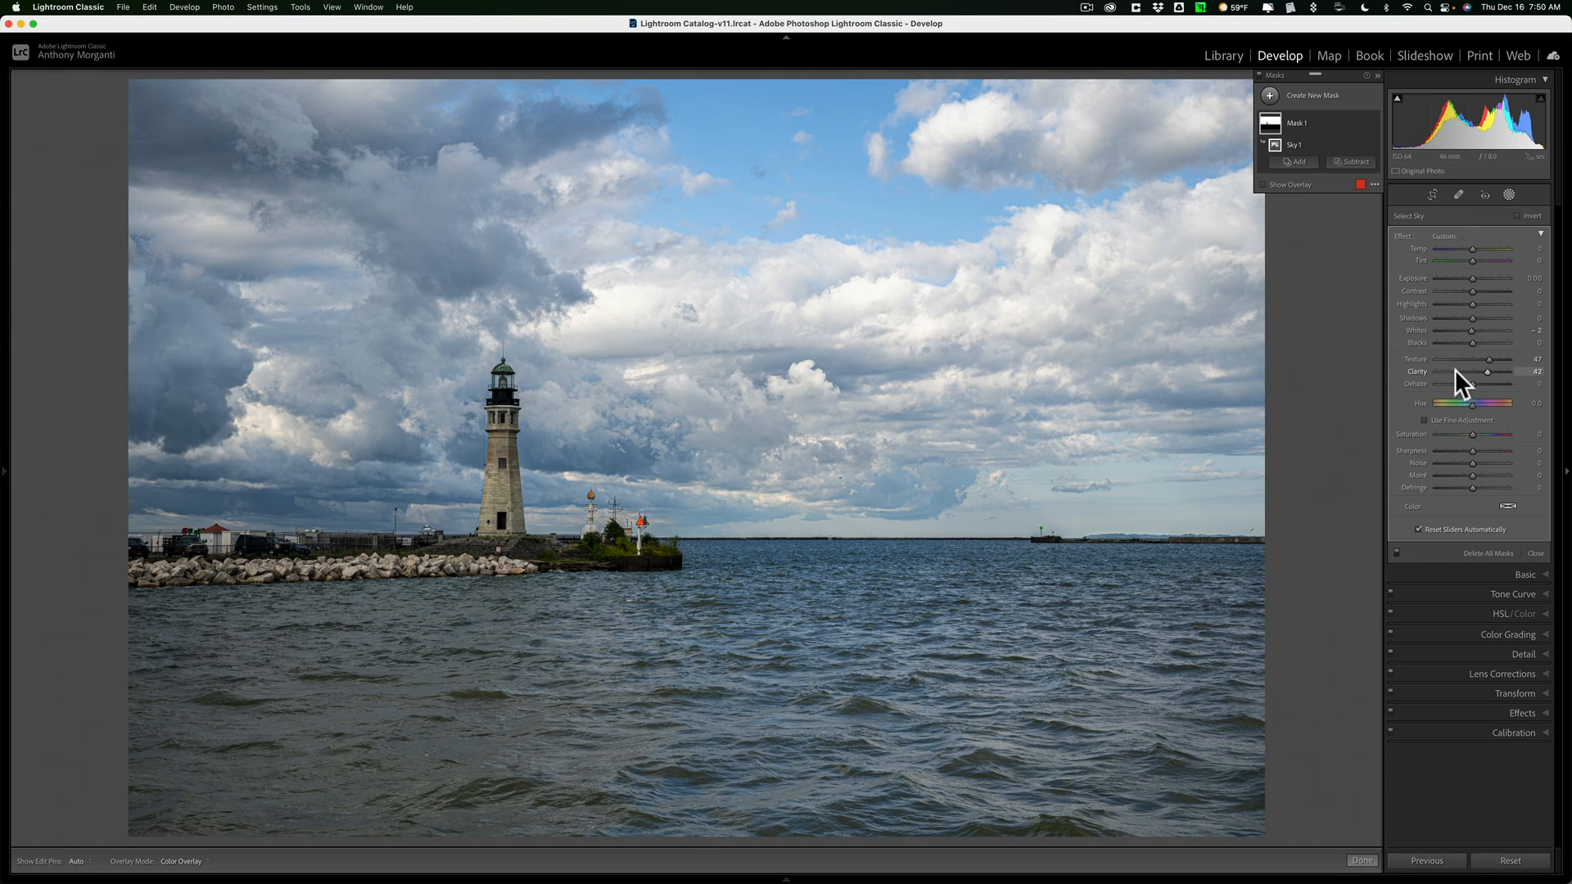
pyautogui.moveTo(1485, 358)
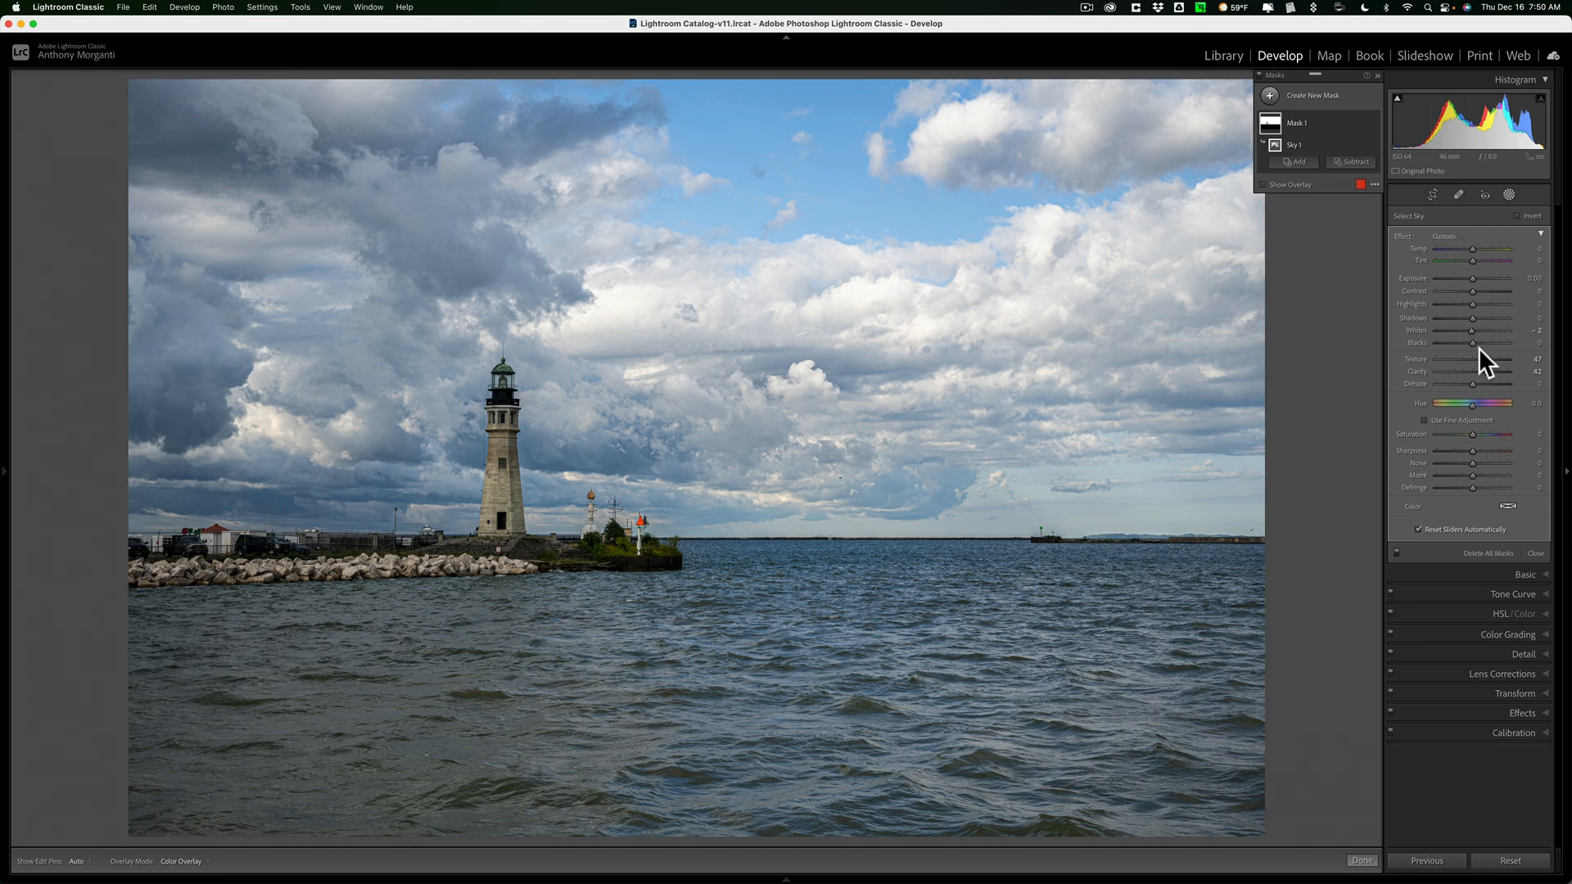